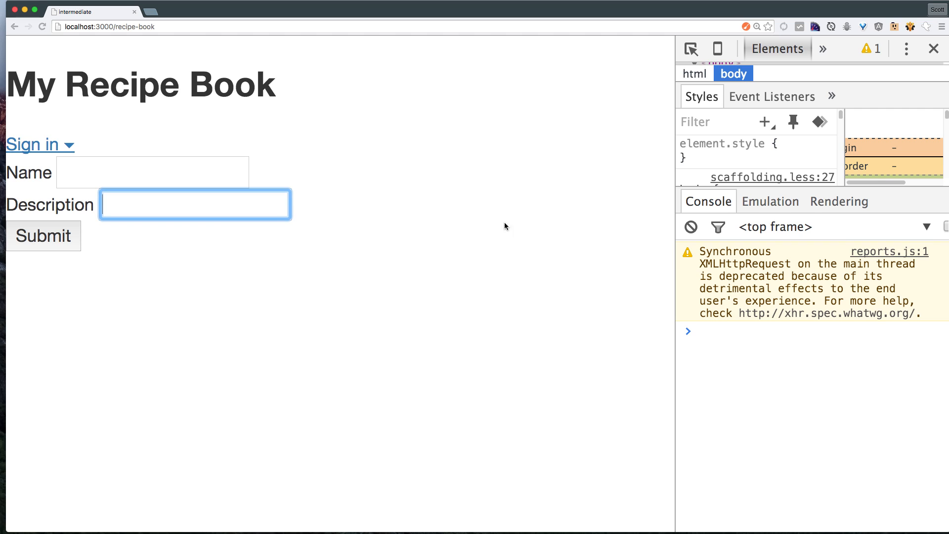
{"action": "mouse_move", "coordinate": [391, 113]}
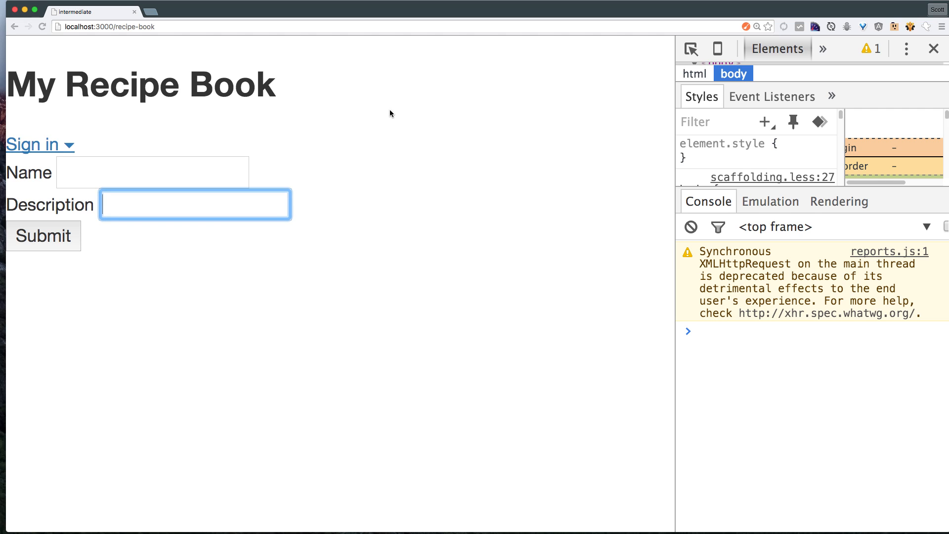
{"action": "mouse_move", "coordinate": [427, 127]}
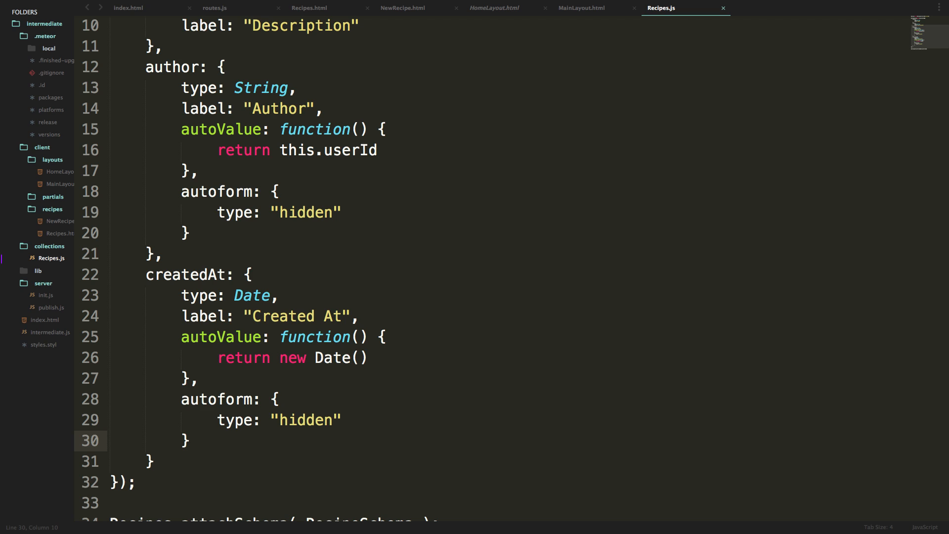
{"action": "mouse_move", "coordinate": [455, 90]}
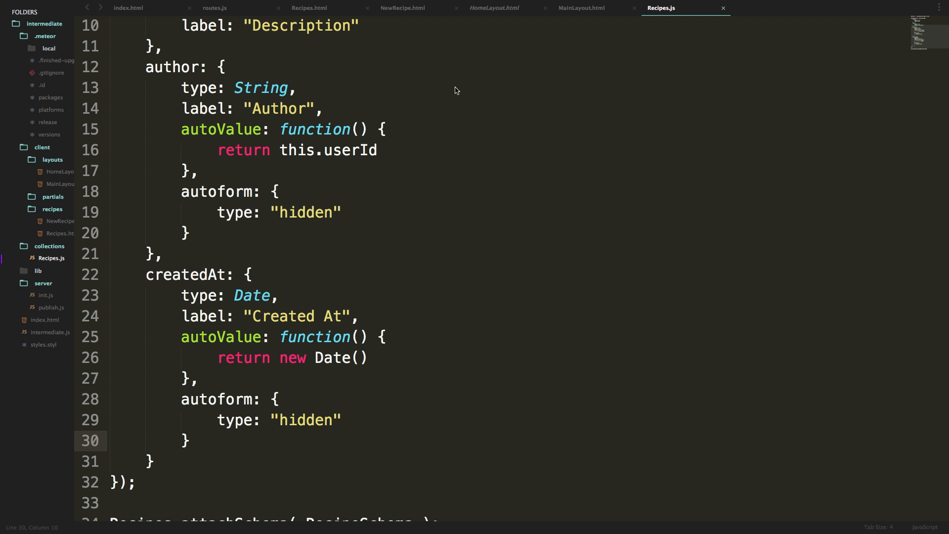
{"action": "mouse_move", "coordinate": [443, 242]}
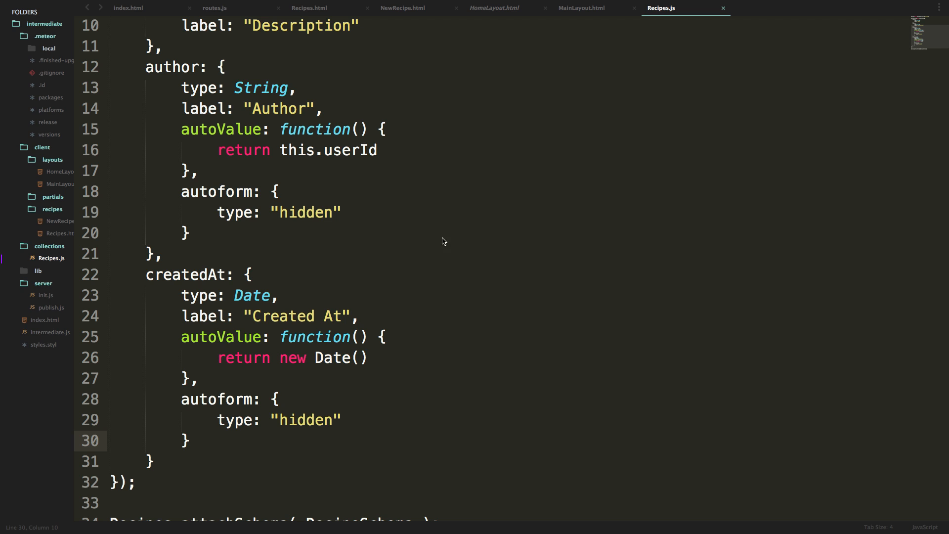
Open server/publish.js and write a Meteor.publish('recipes', function(){}); skeleton.
{"action": "left_click", "coordinate": [51, 307]}
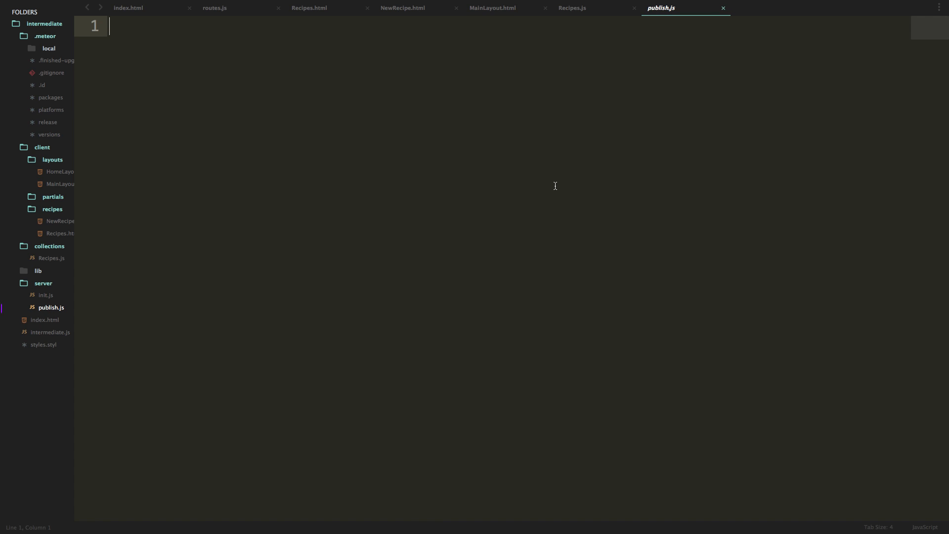
{"action": "type", "text": "M"}
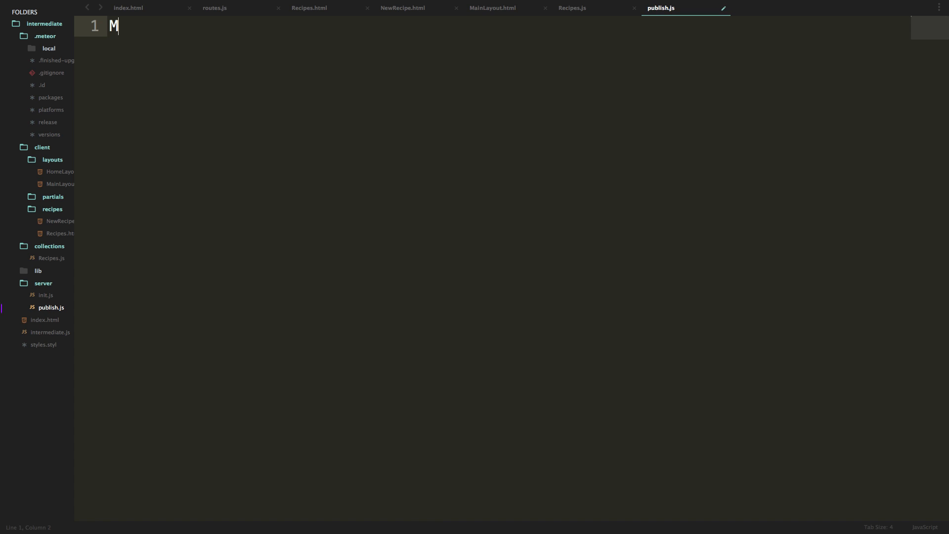
{"action": "type", "text": "eteor.pu"}
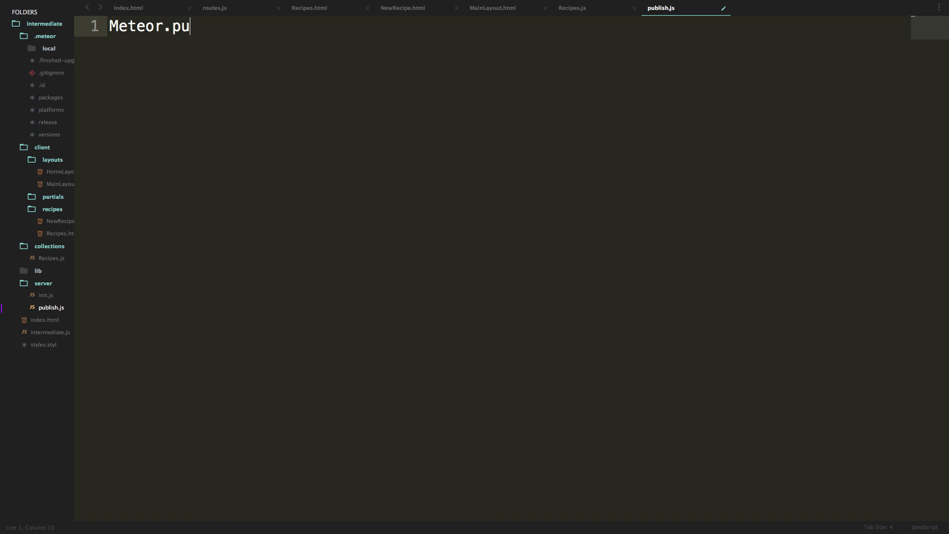
{"action": "type", "text": "blish()"}
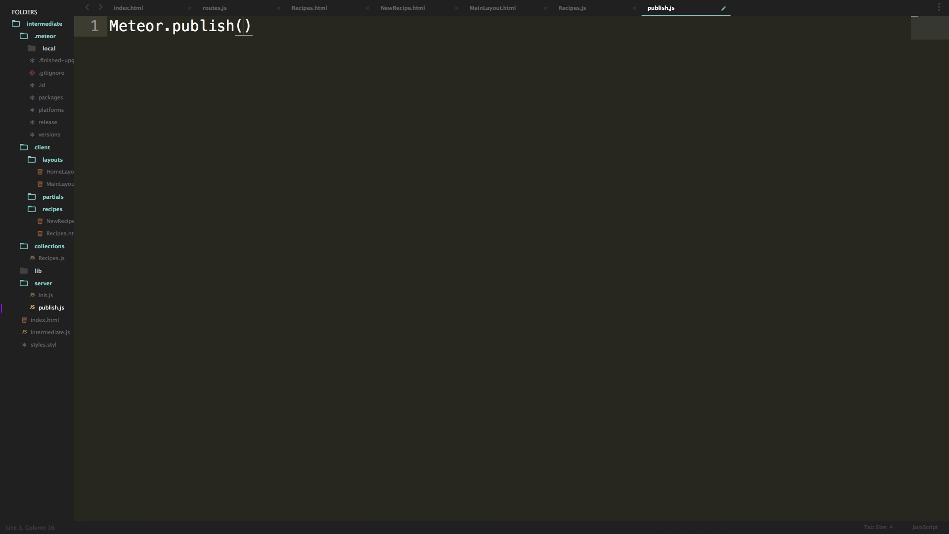
{"action": "type", "text": "'re'"}
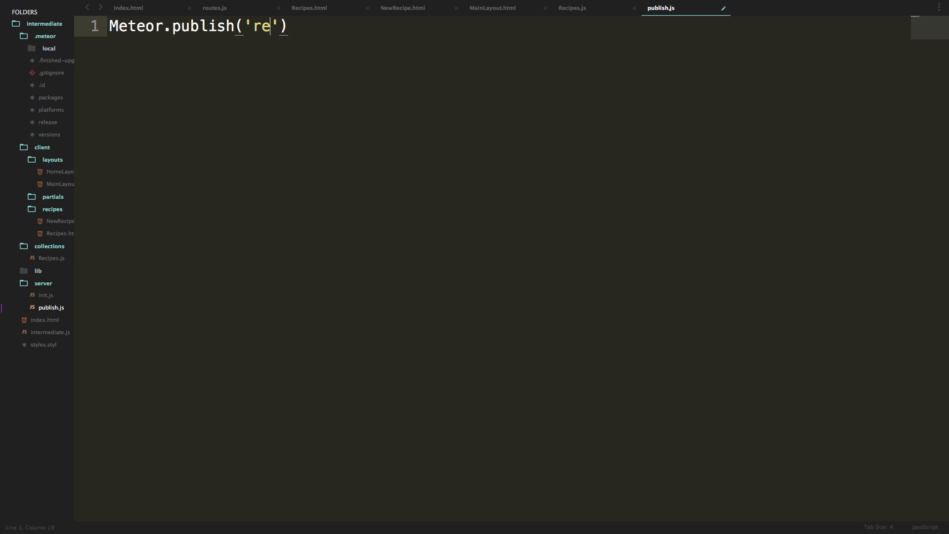
{"action": "type", "text": "cipes"}
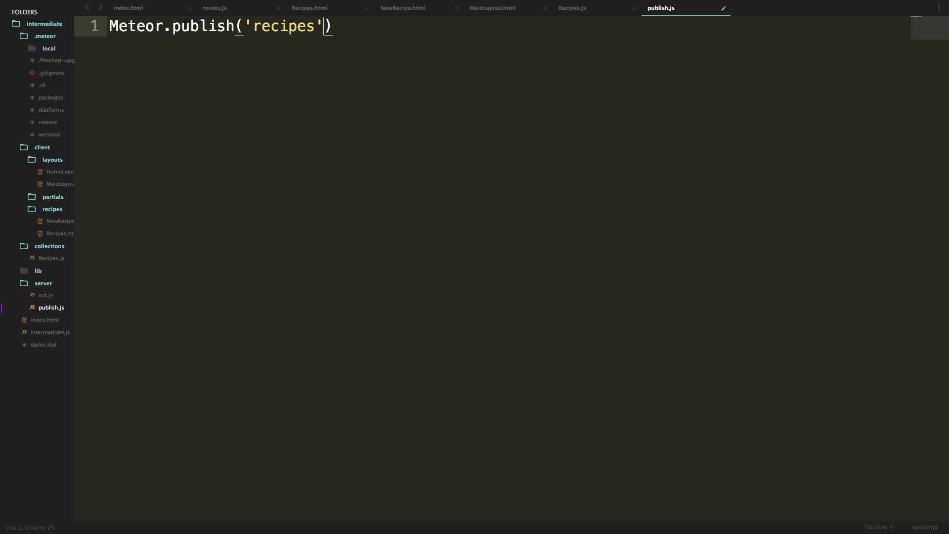
{"action": "type", "text": ", function("}
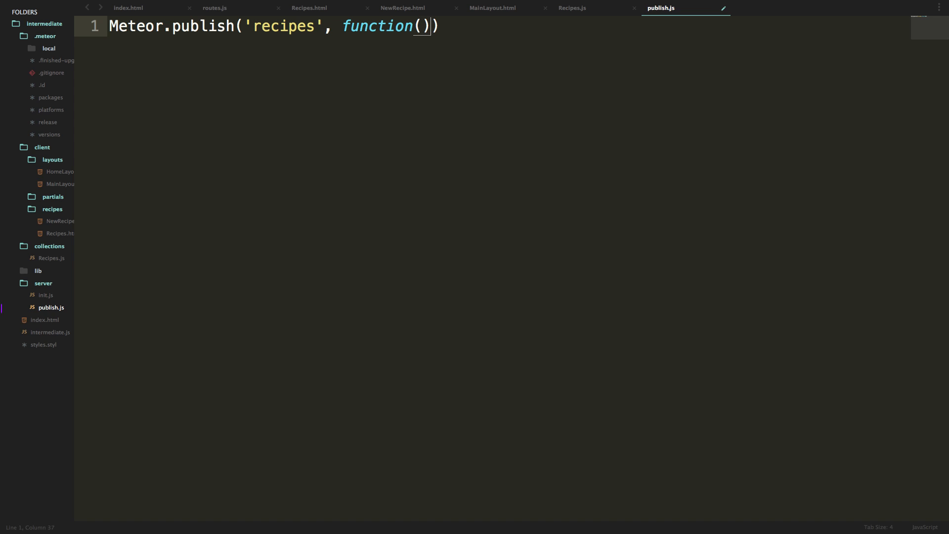
{"action": "type", "text": "{"}
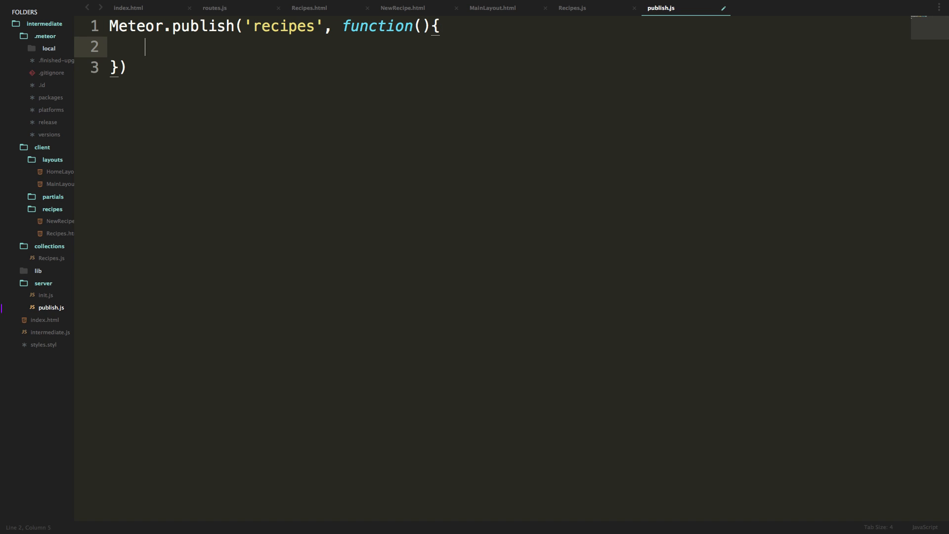
{"action": "type", "text": ";"}
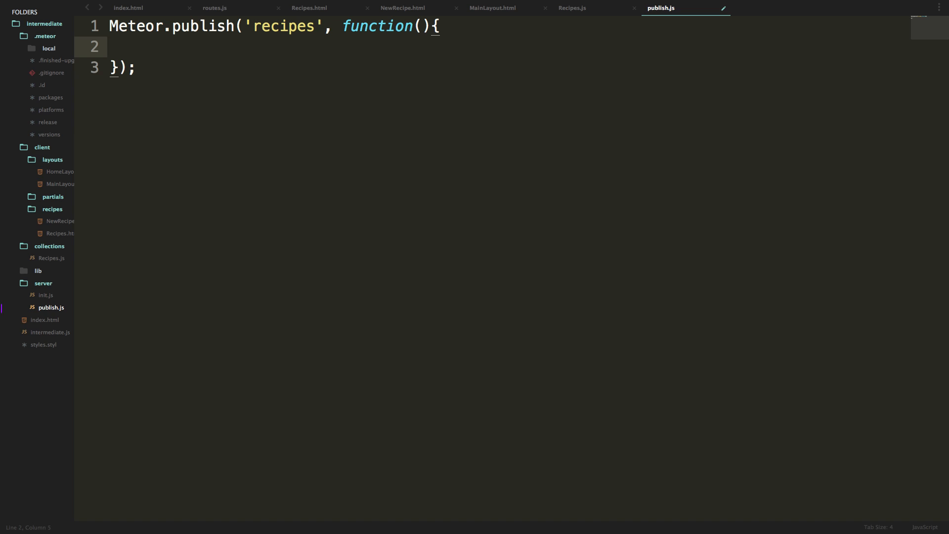
Make the publication return Recipes.find({author: this.userId}).
{"action": "type", "text": "re"}
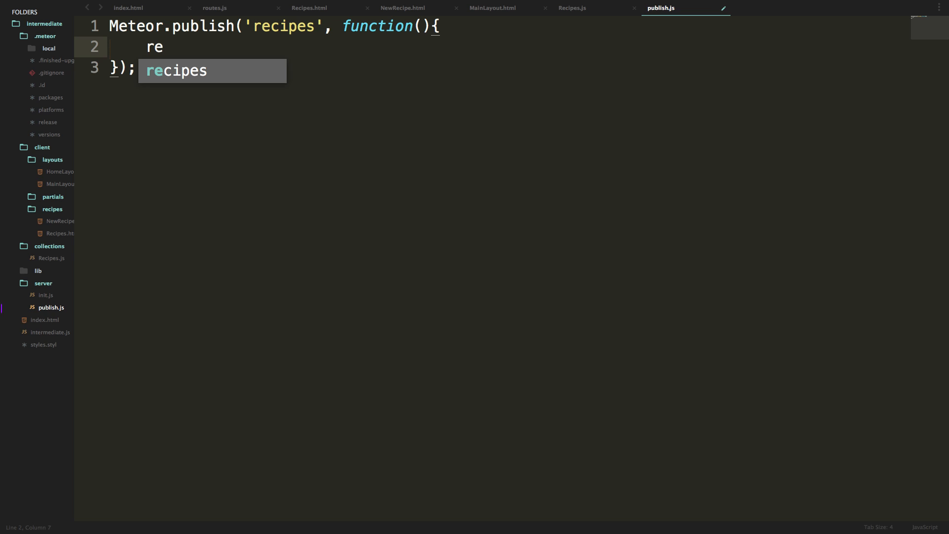
{"action": "type", "text": "return"}
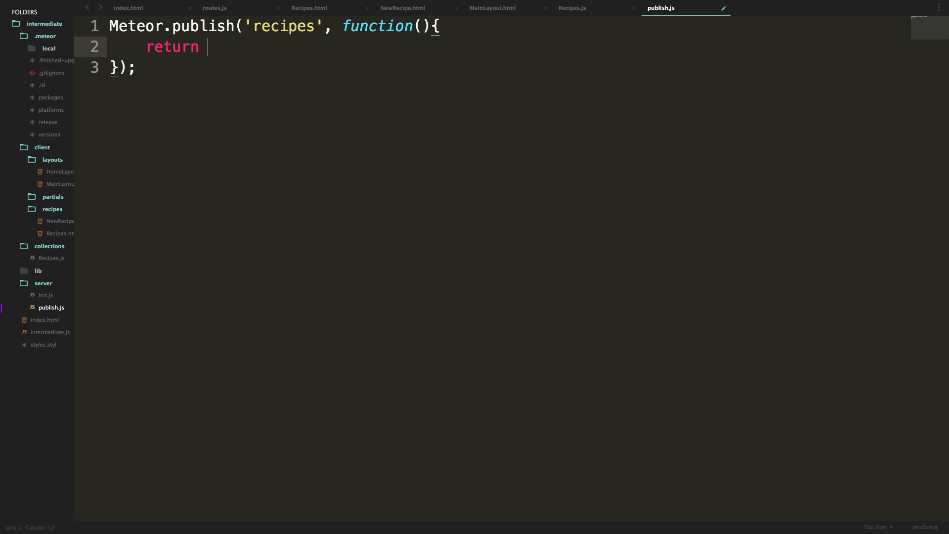
{"action": "type", "text": "Recipes"}
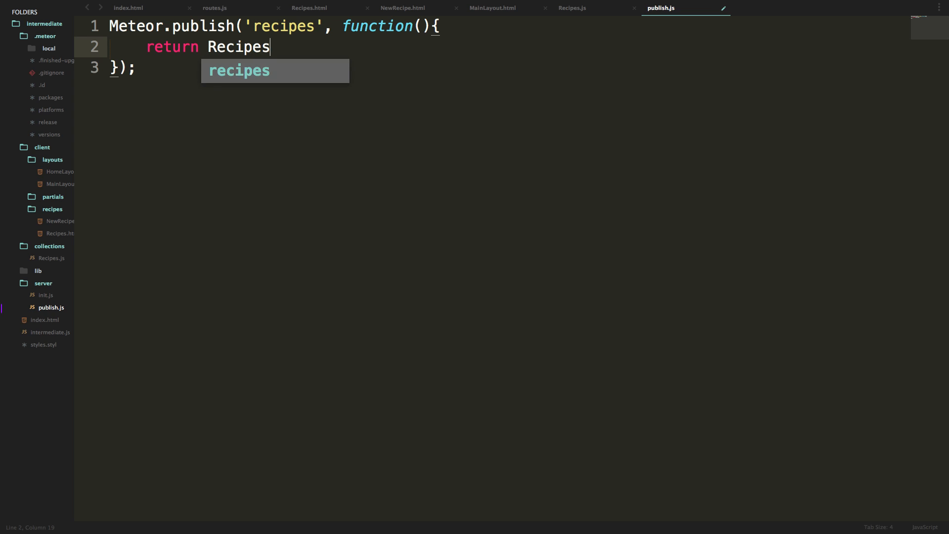
{"action": "type", "text": ".find()"}
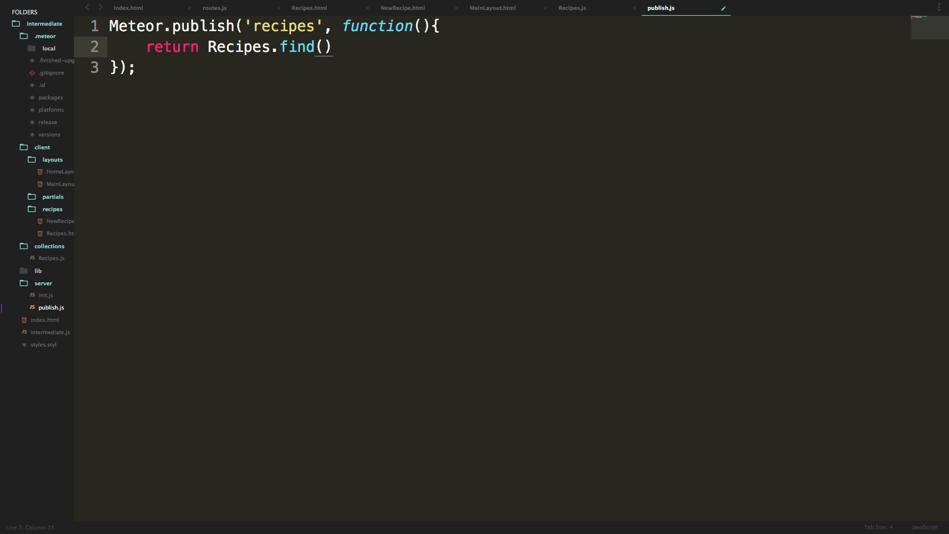
{"action": "type", "text": "{}"}
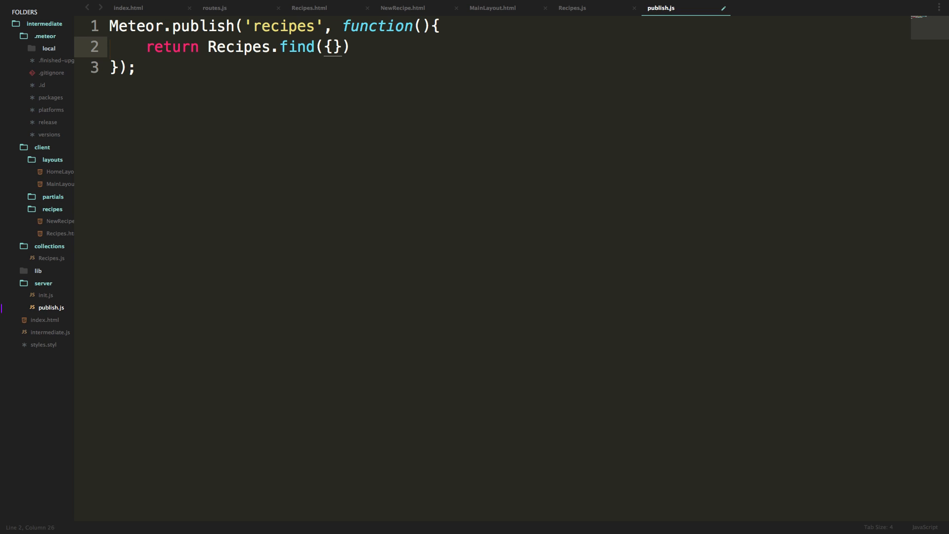
{"action": "type", "text": "a"}
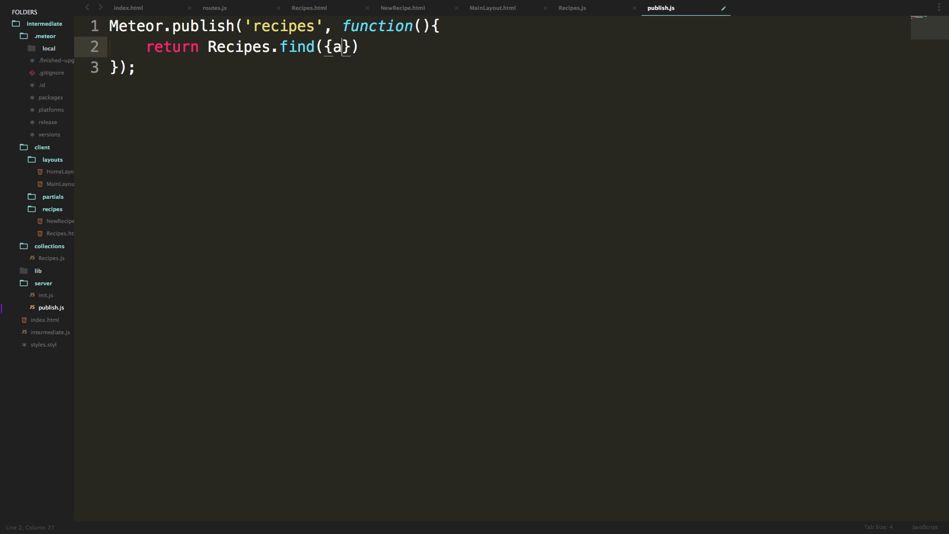
{"action": "type", "text": "ut"}
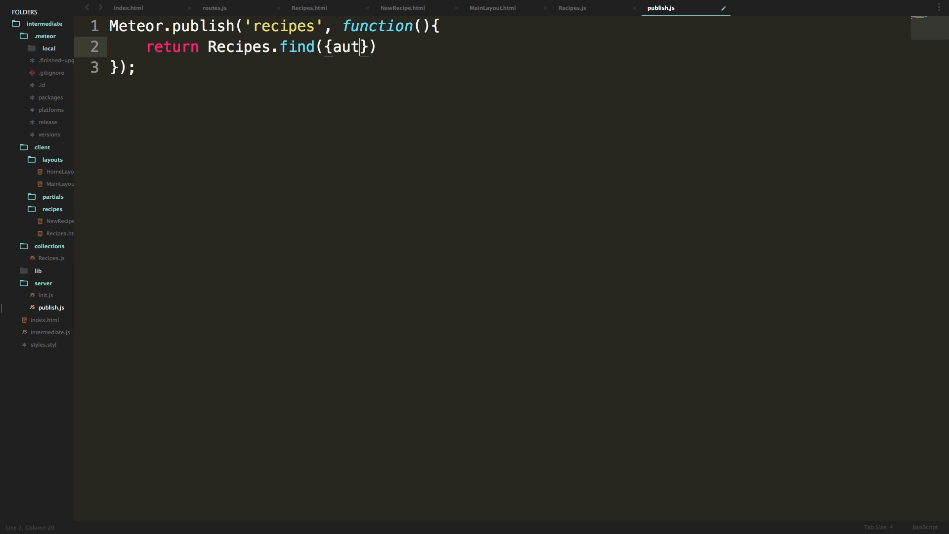
{"action": "type", "text": "hor:"}
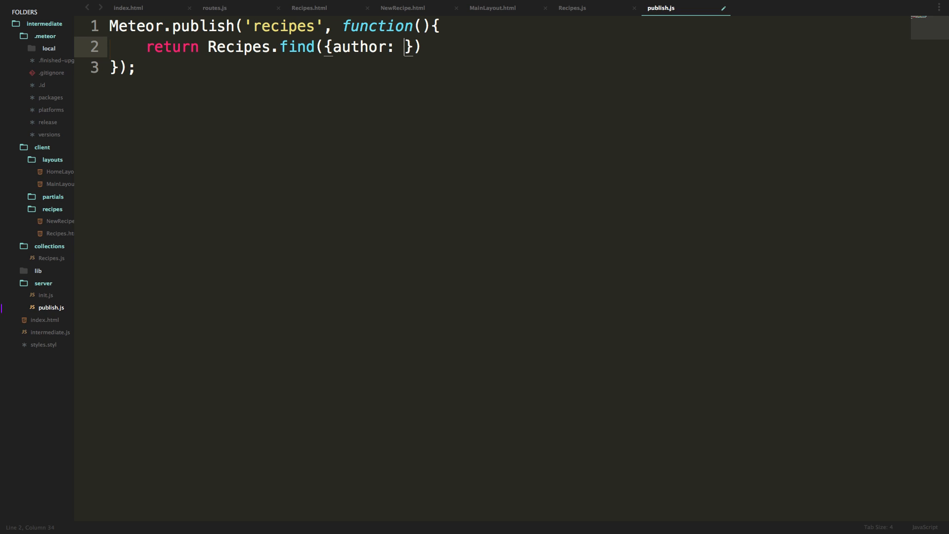
{"action": "type", "text": "this.userId"}
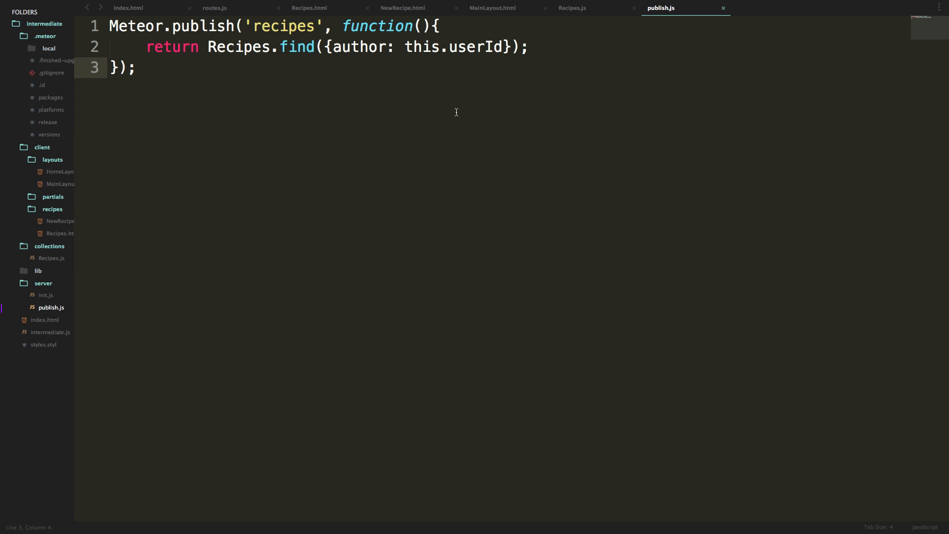
{"action": "mouse_move", "coordinate": [113, 156]}
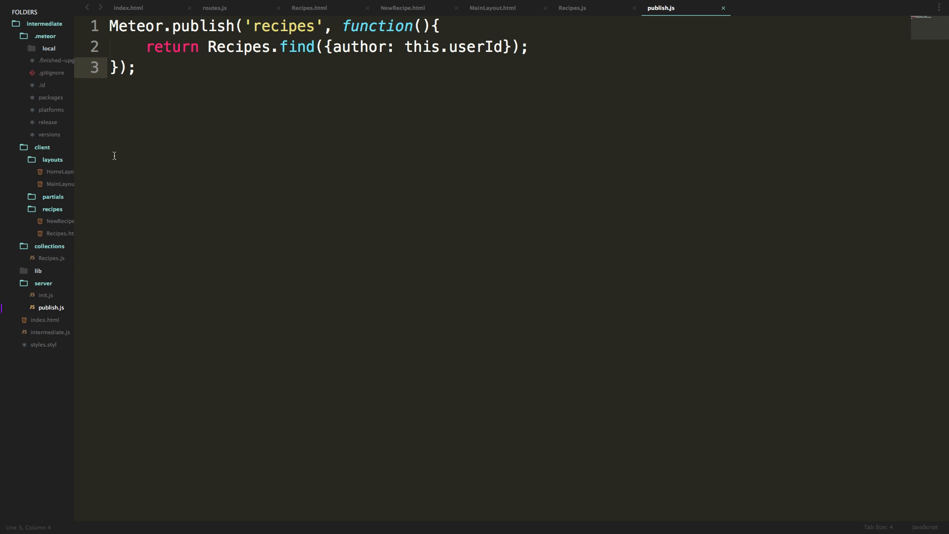
{"action": "mouse_move", "coordinate": [179, 95]}
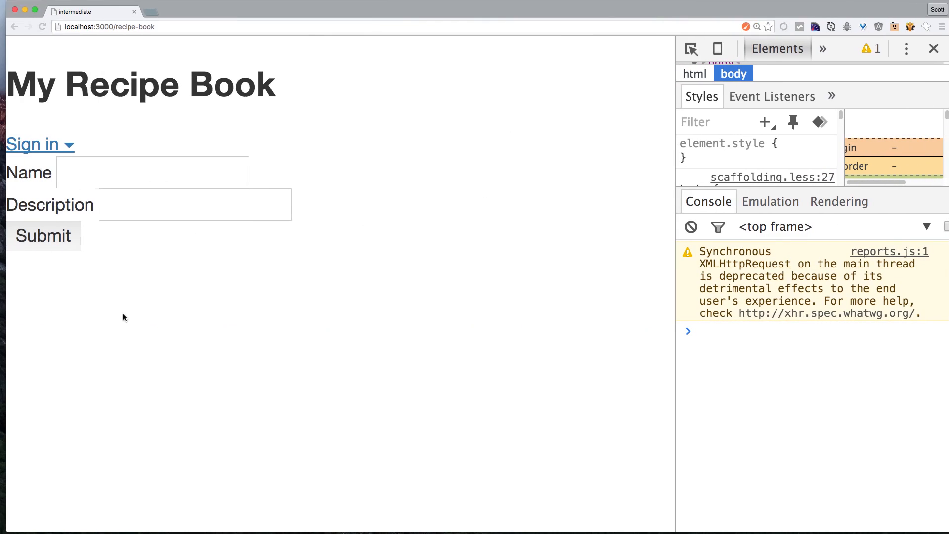
{"action": "left_click", "coordinate": [195, 205]}
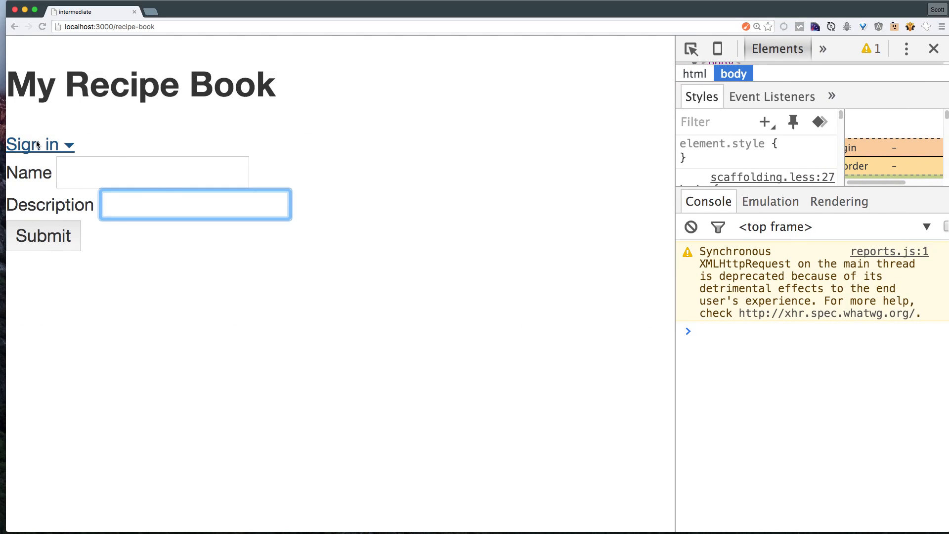
{"action": "left_click", "coordinate": [36, 144]}
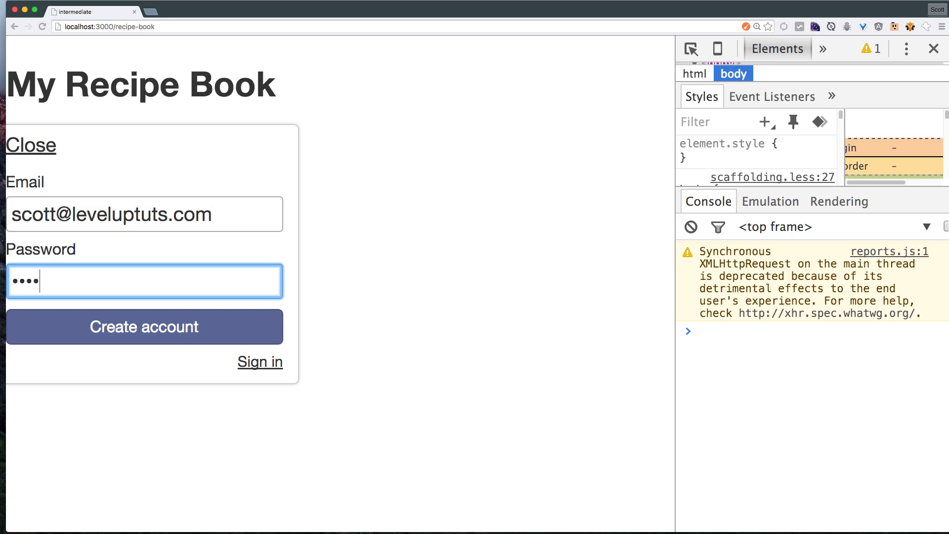
{"action": "left_click", "coordinate": [145, 327]}
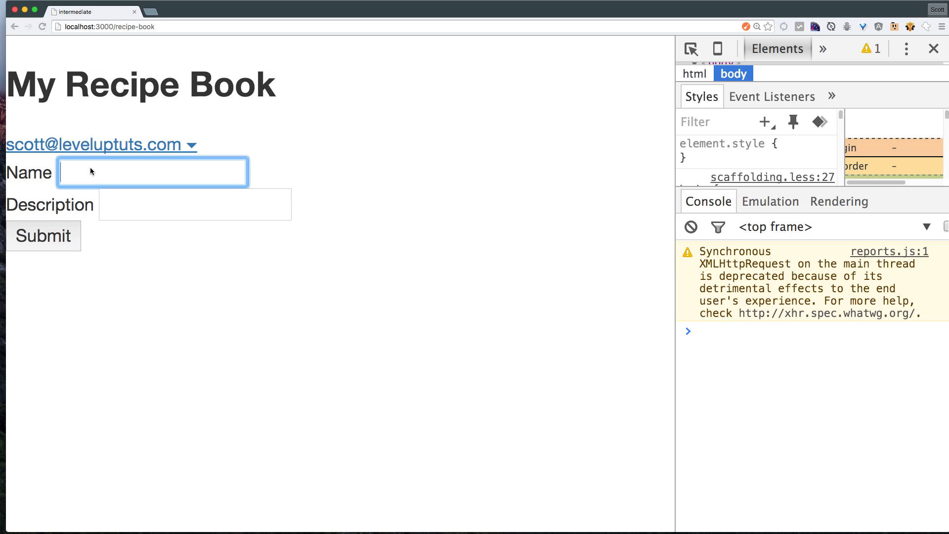
{"action": "left_click", "coordinate": [152, 172]}
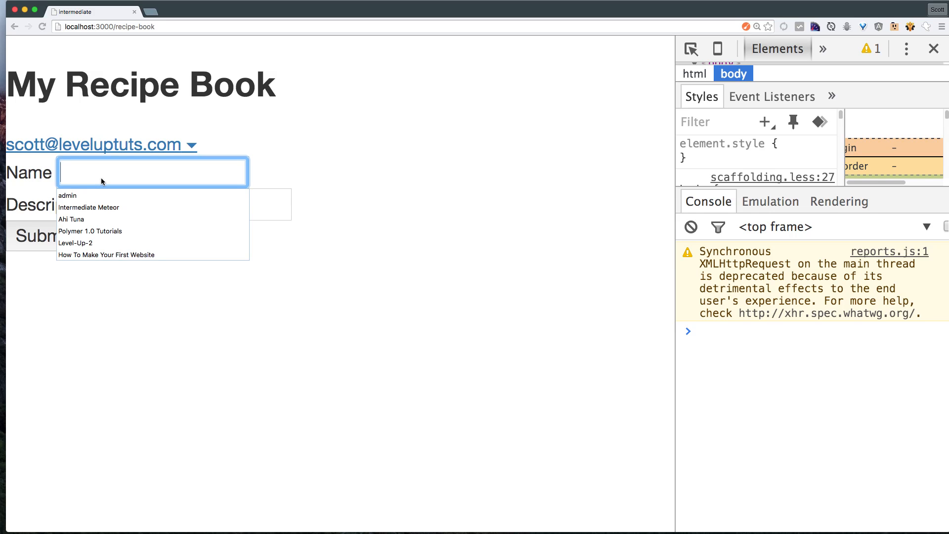
{"action": "mouse_move", "coordinate": [153, 180]}
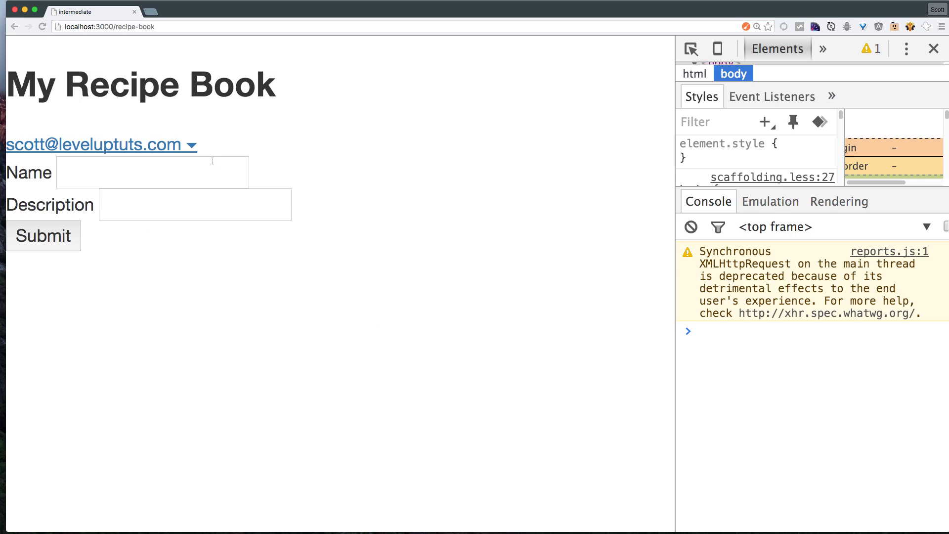
{"action": "mouse_move", "coordinate": [347, 189]}
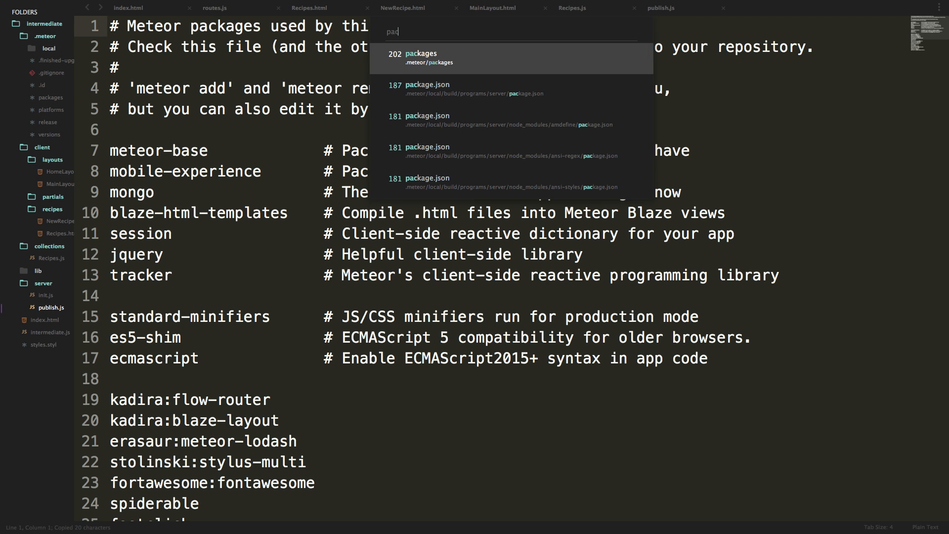
In .meteor/packages, delete the msavin:jetsetter line and add meteortoys:allthings.
{"action": "left_click", "coordinate": [420, 57]}
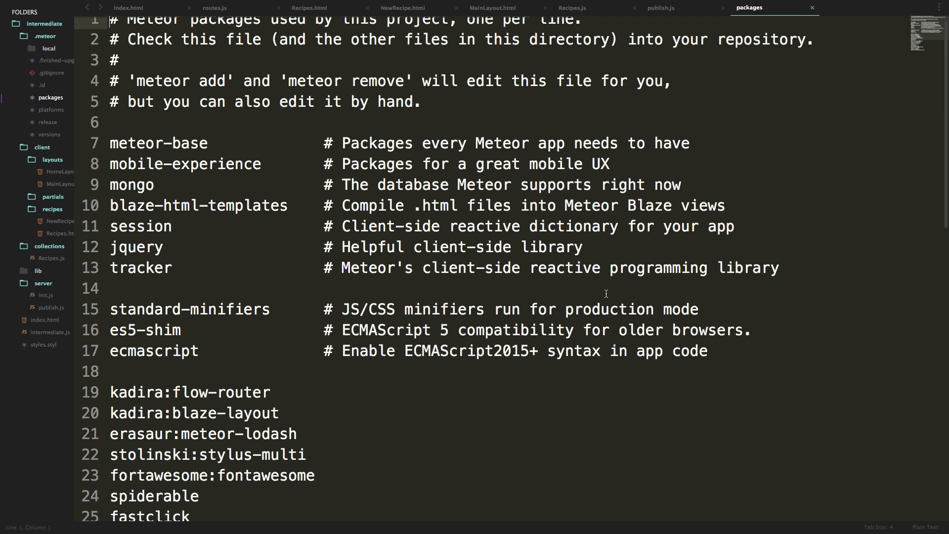
{"action": "scroll", "scroll_direction": "down", "scroll_amount": 3}
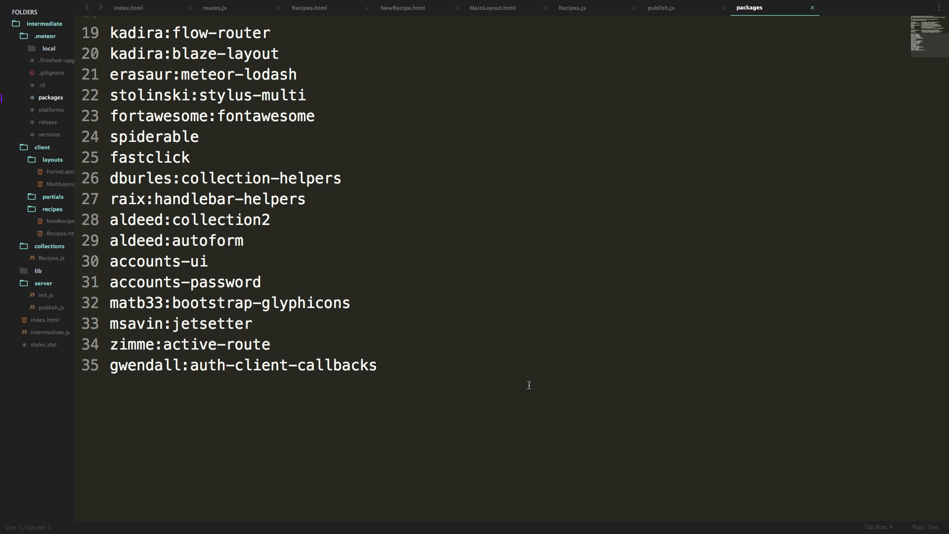
{"action": "left_click", "coordinate": [340, 313]}
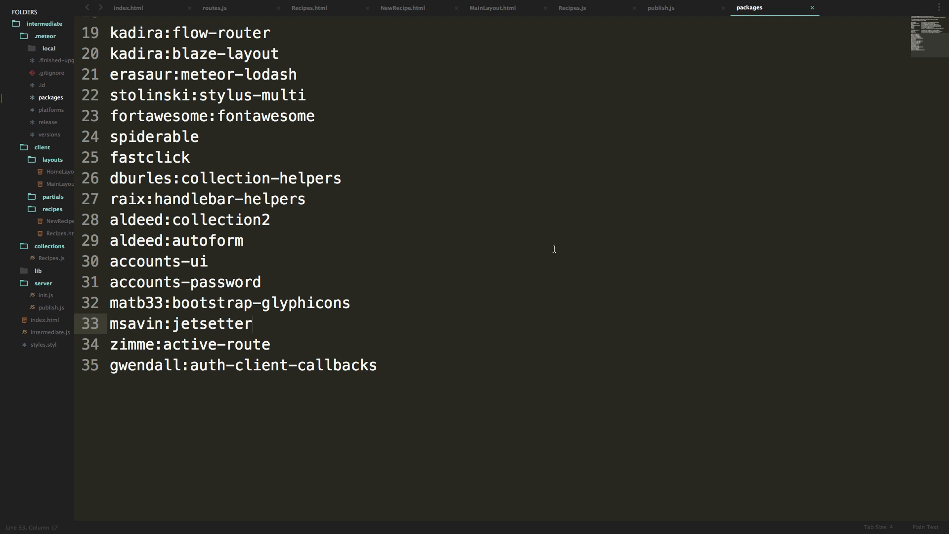
{"action": "mouse_move", "coordinate": [635, 409]}
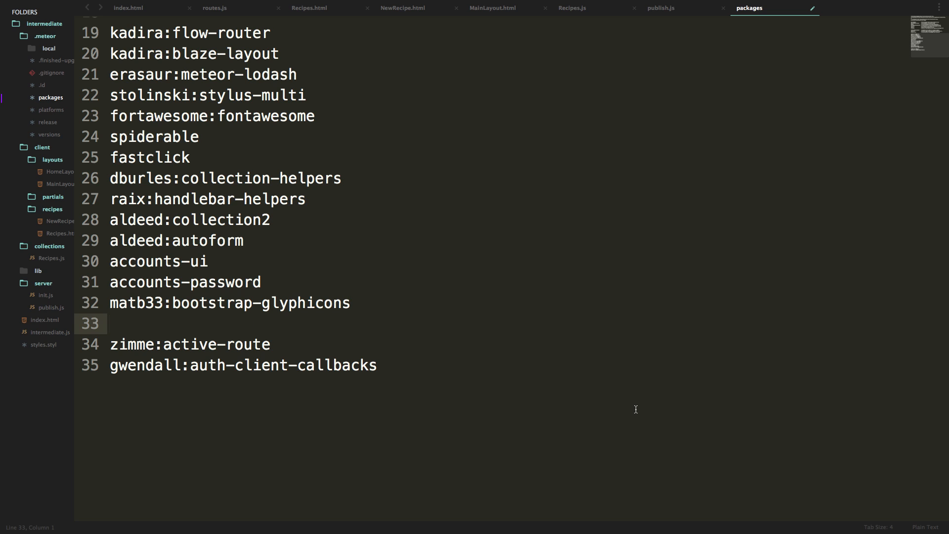
{"action": "key", "text": "Backspace"}
{"action": "type", "text": "meteortoys:allthings"}
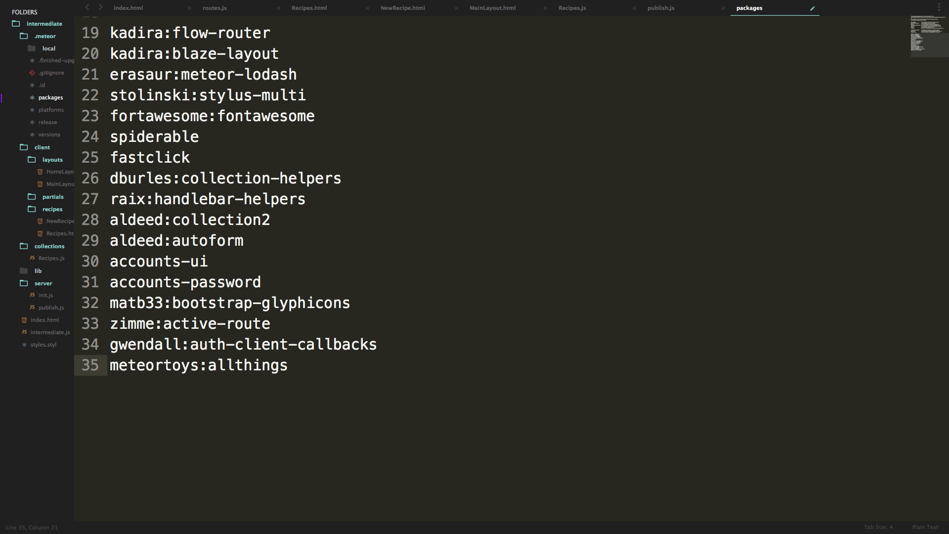
{"action": "double_click", "coordinate": [153, 365]}
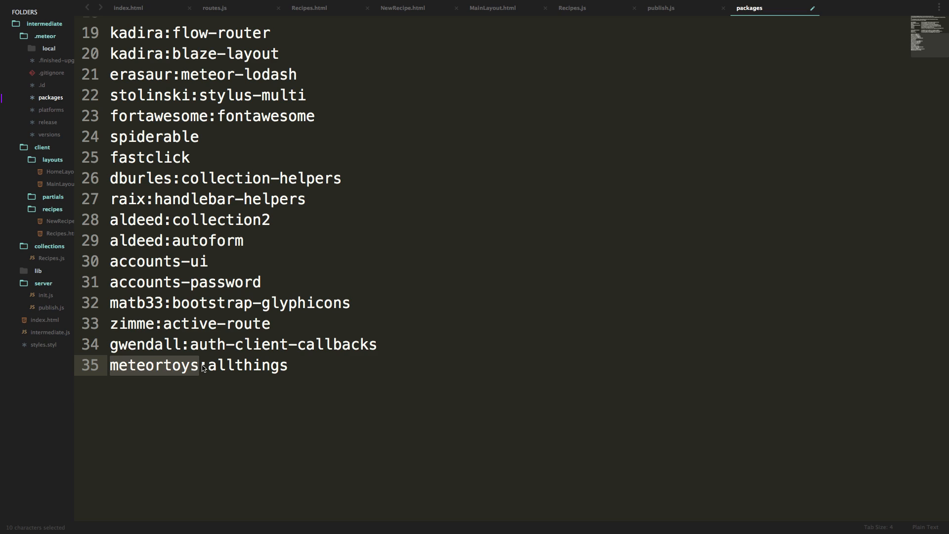
{"action": "mouse_move", "coordinate": [217, 365]}
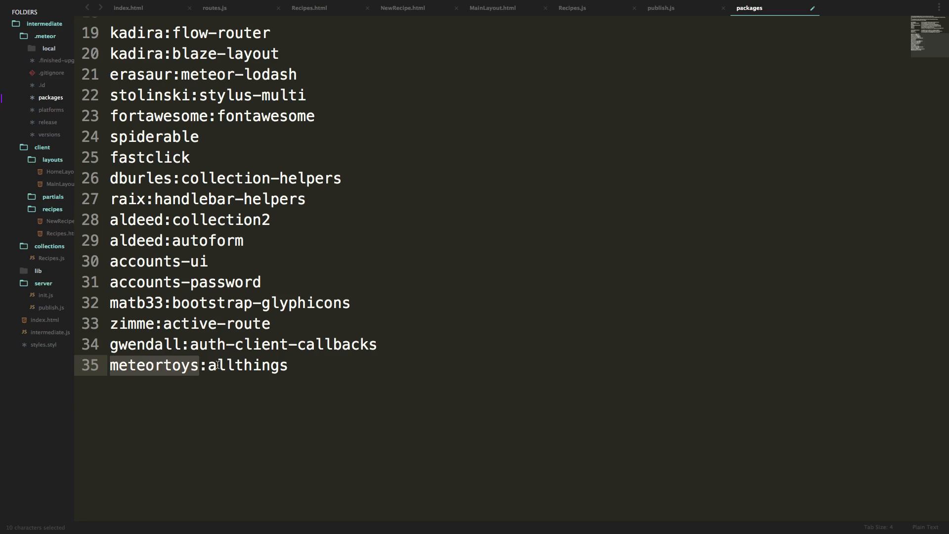
{"action": "double_click", "coordinate": [247, 365]}
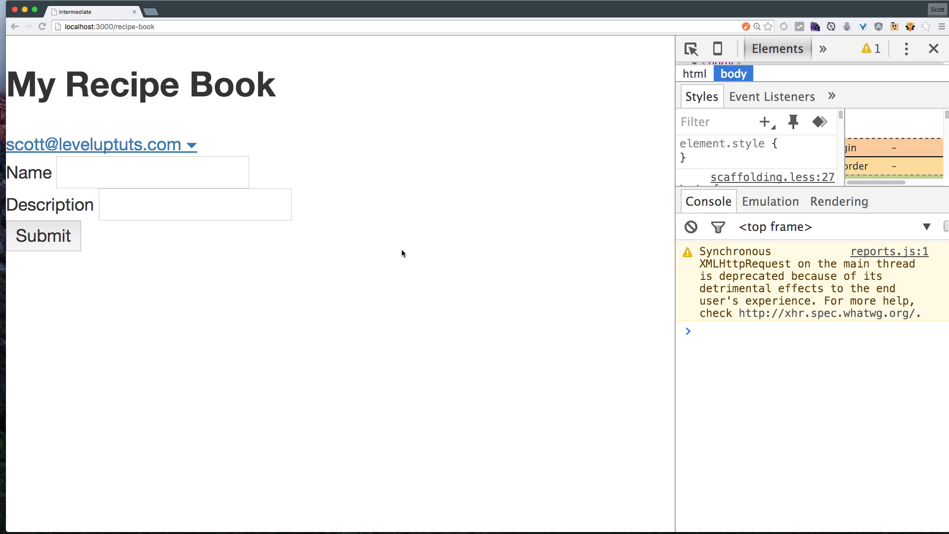
{"action": "mouse_move", "coordinate": [385, 224]}
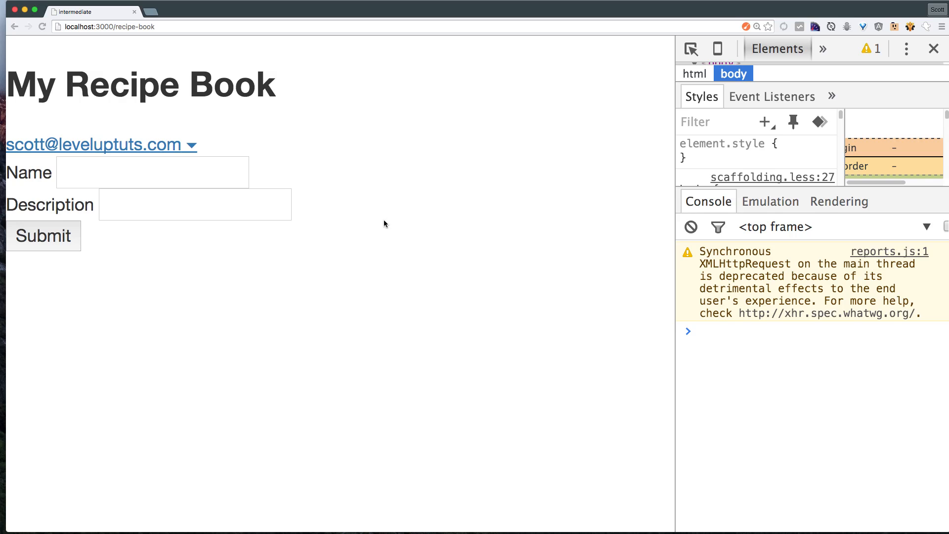
{"action": "mouse_move", "coordinate": [463, 154]}
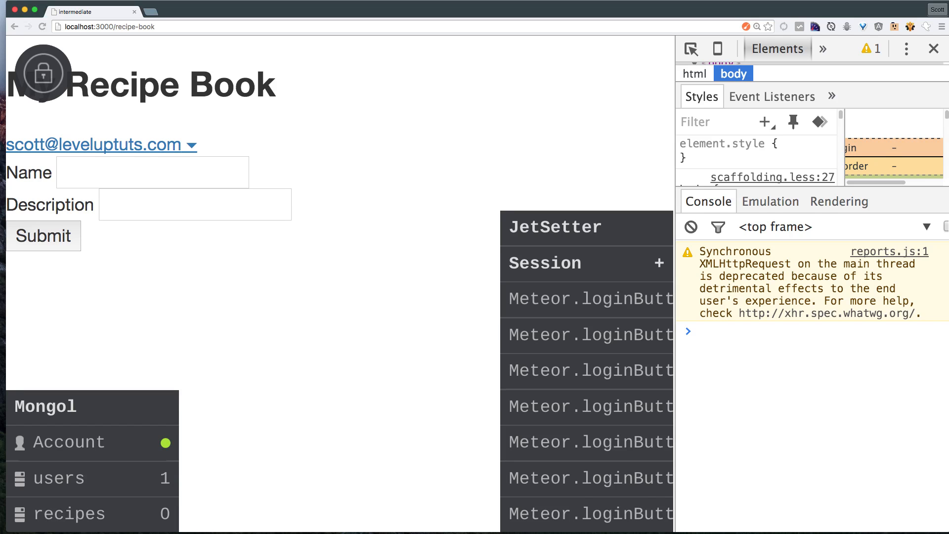
{"action": "mouse_move", "coordinate": [933, 49]}
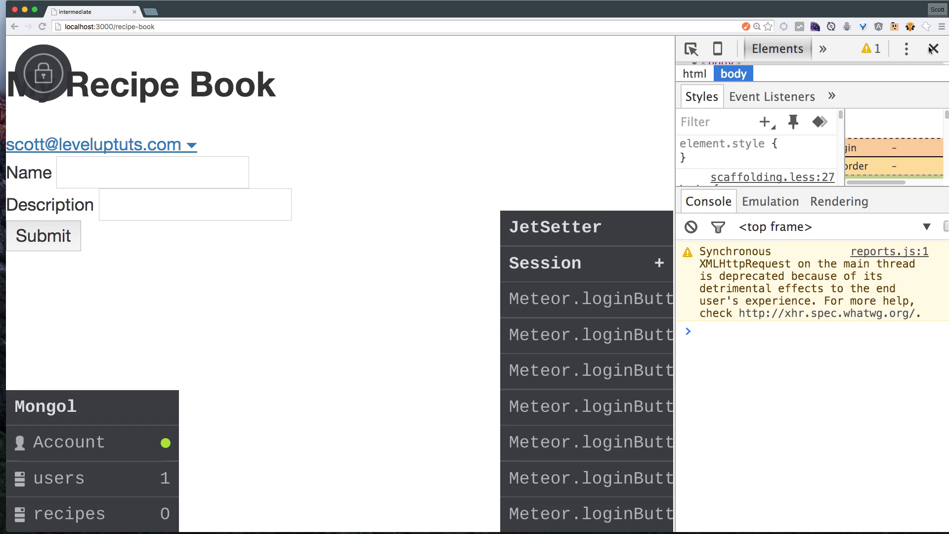
Close the Chrome DevTools pane so the recipe-book page fills the window.
{"action": "left_click", "coordinate": [929, 48]}
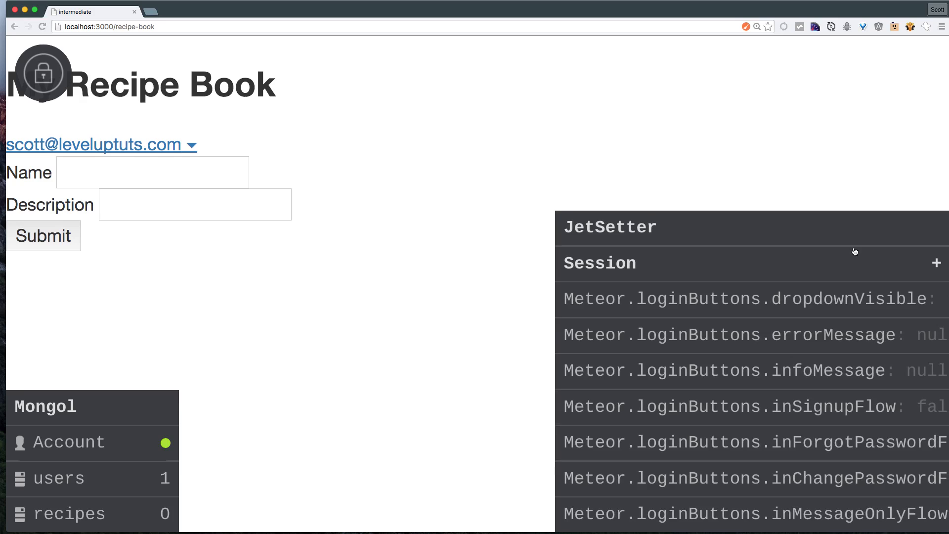
{"action": "mouse_move", "coordinate": [723, 258]}
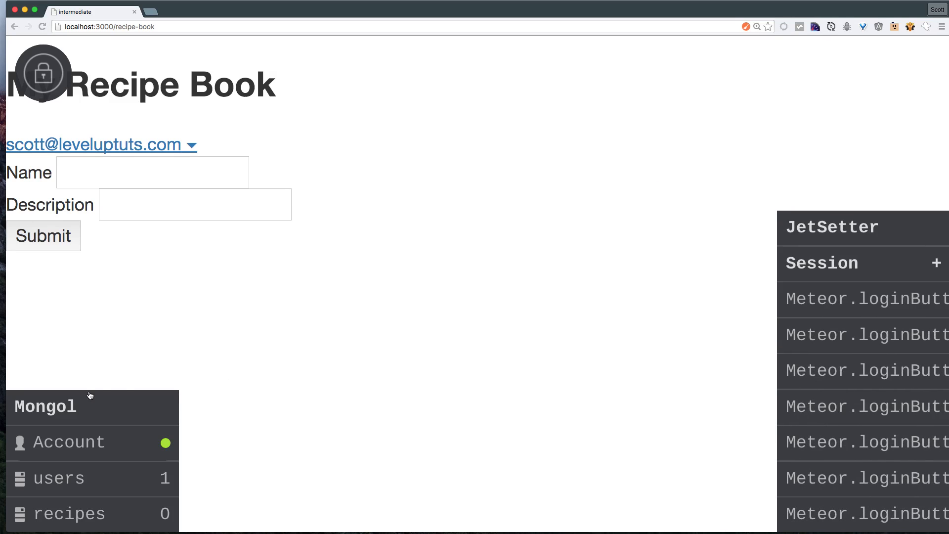
{"action": "mouse_move", "coordinate": [95, 503]}
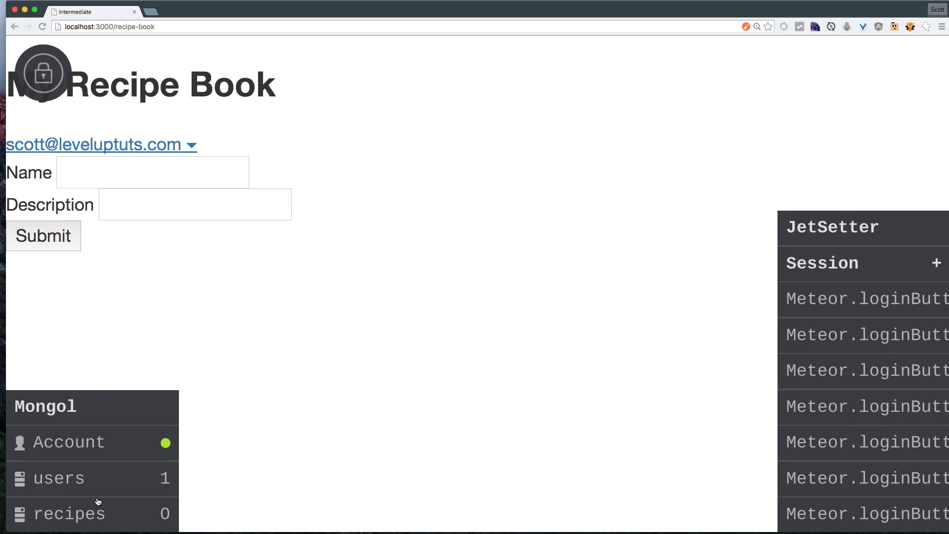
{"action": "mouse_move", "coordinate": [94, 495]}
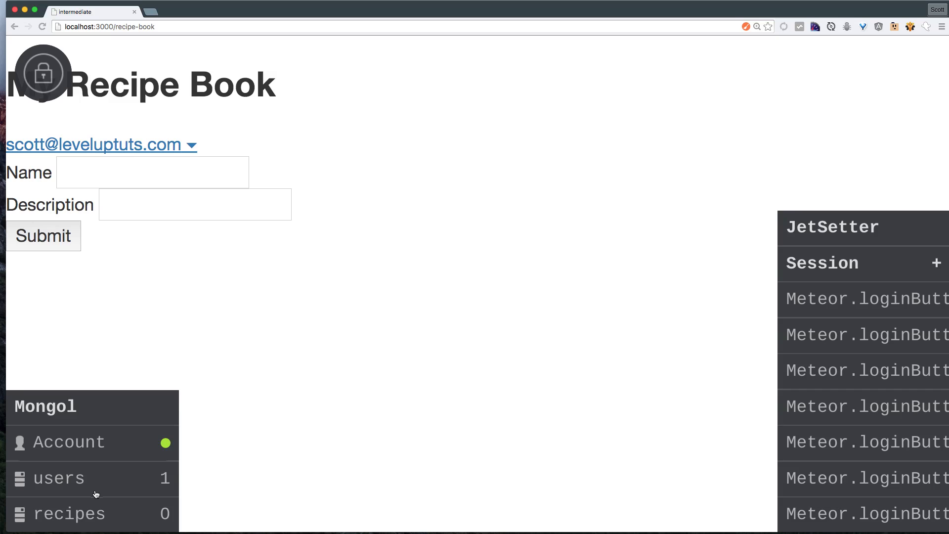
{"action": "mouse_move", "coordinate": [70, 526]}
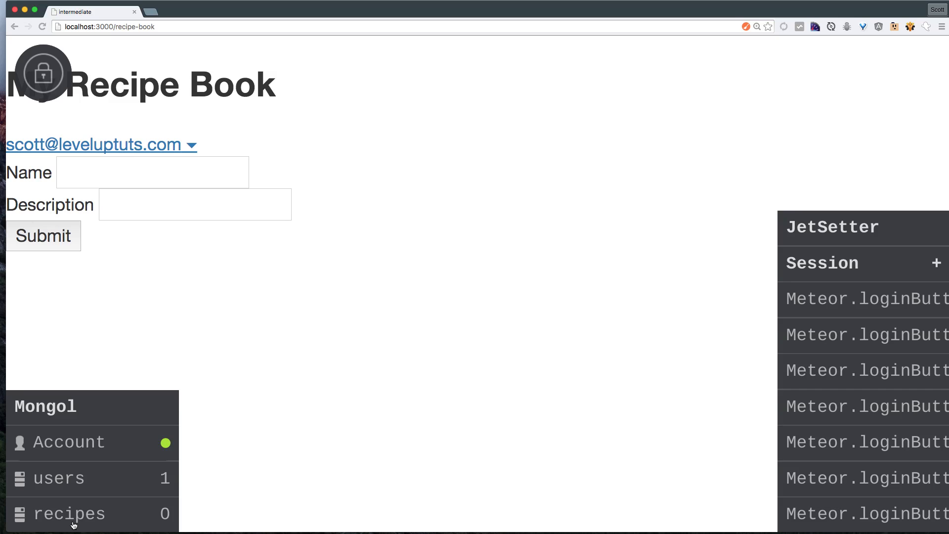
{"action": "mouse_move", "coordinate": [219, 518]}
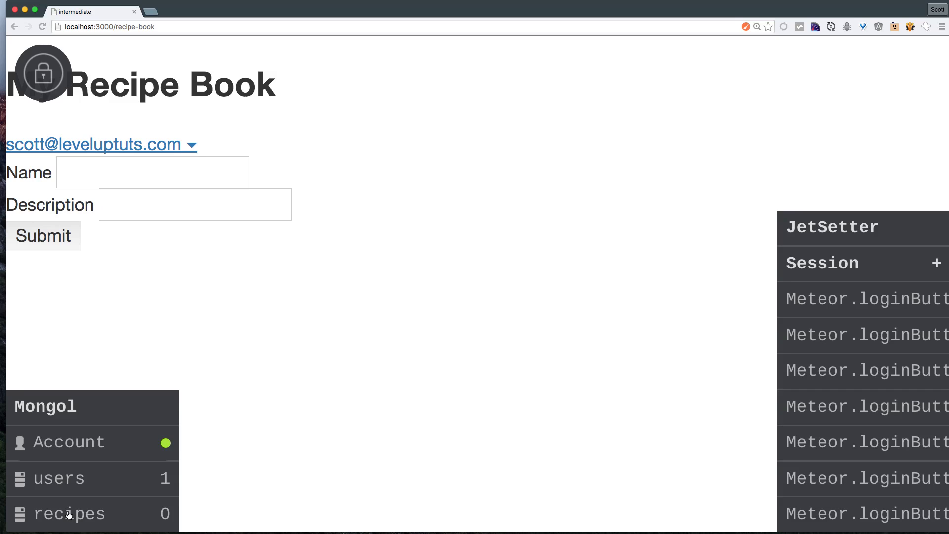
{"action": "mouse_move", "coordinate": [63, 514]}
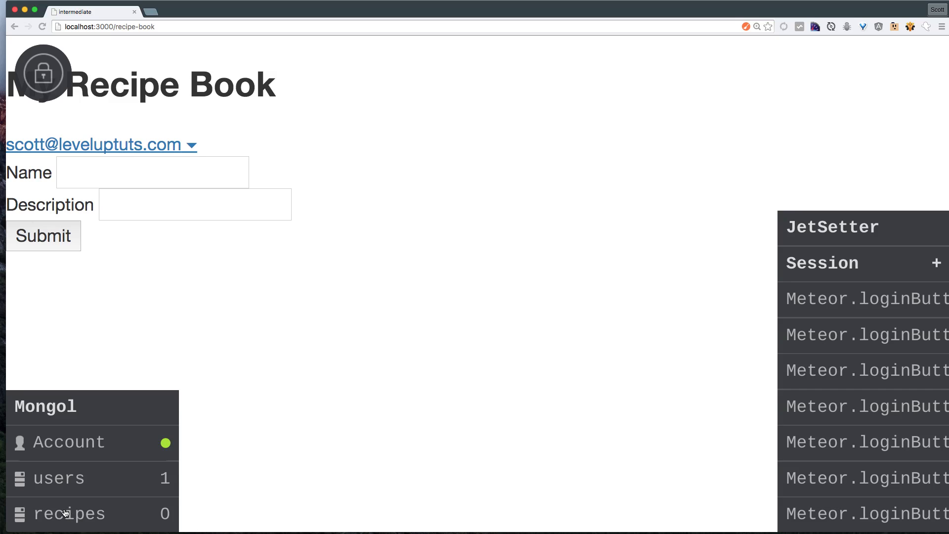
{"action": "mouse_move", "coordinate": [86, 531]}
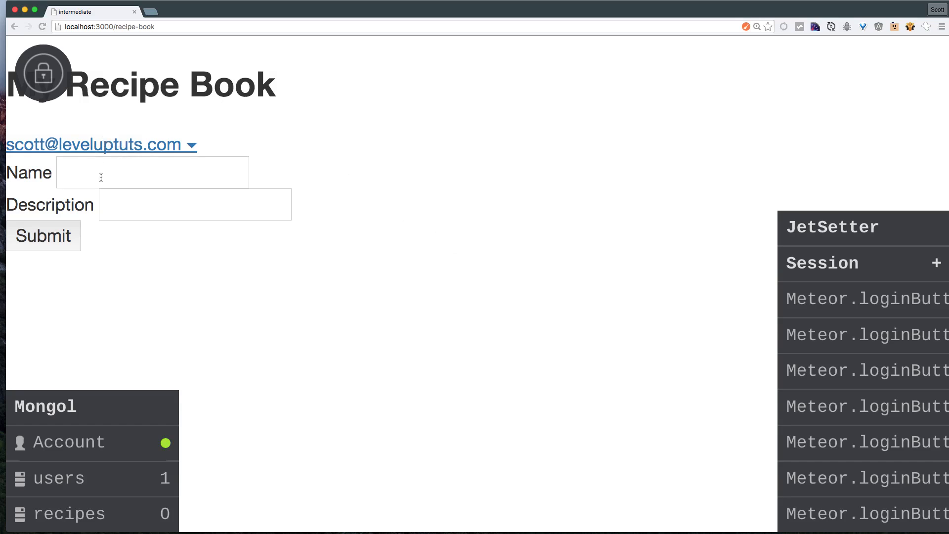
Fill the recipe form with name Ahi Tuna and description Tuna Sushi.
{"action": "left_click", "coordinate": [152, 172]}
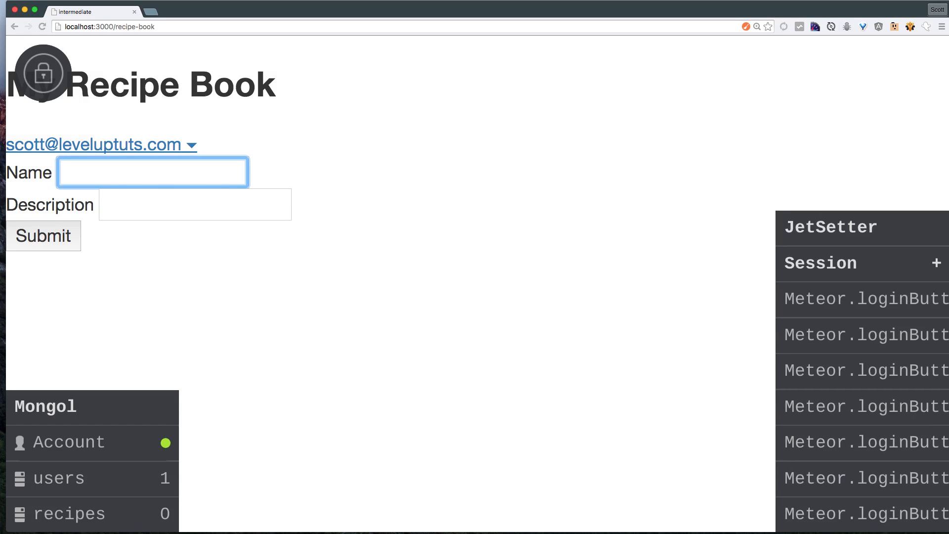
{"action": "left_click", "coordinate": [194, 205]}
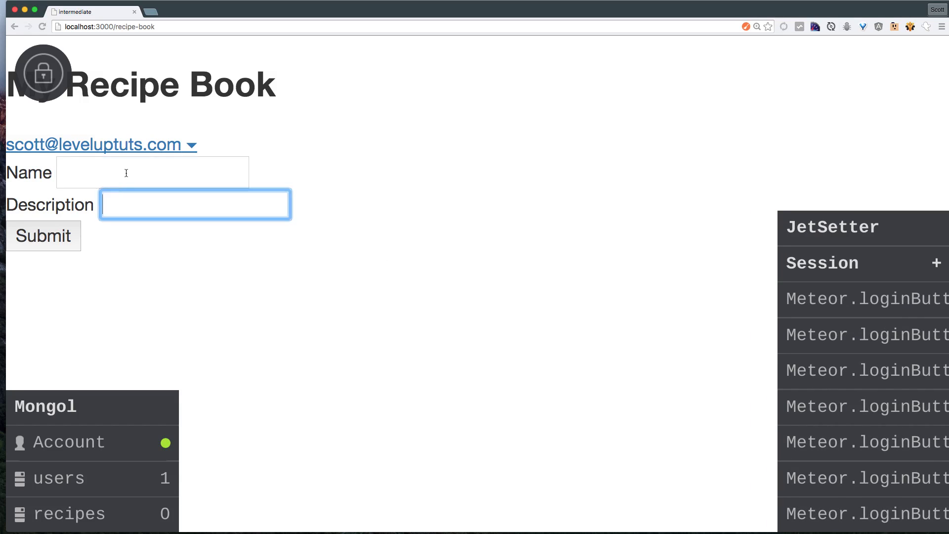
{"action": "left_click", "coordinate": [153, 172]}
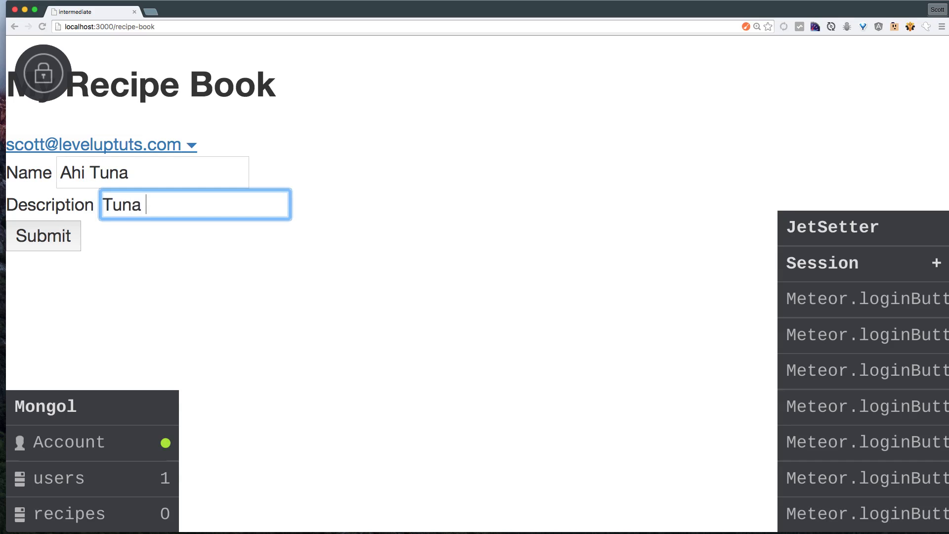
{"action": "type", "text": "Sushi"}
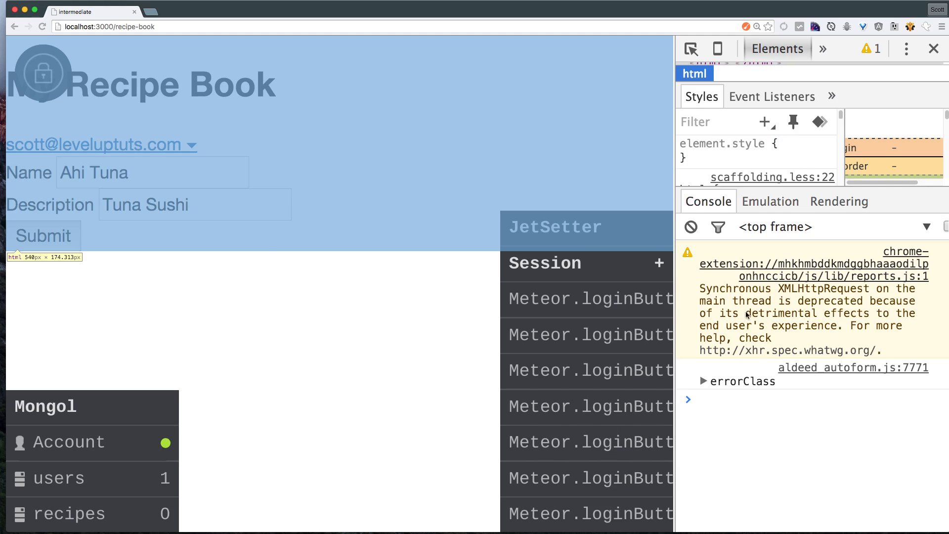
Expand the console's errorClass object to show the 403 access-denied error.
{"action": "left_click", "coordinate": [705, 381]}
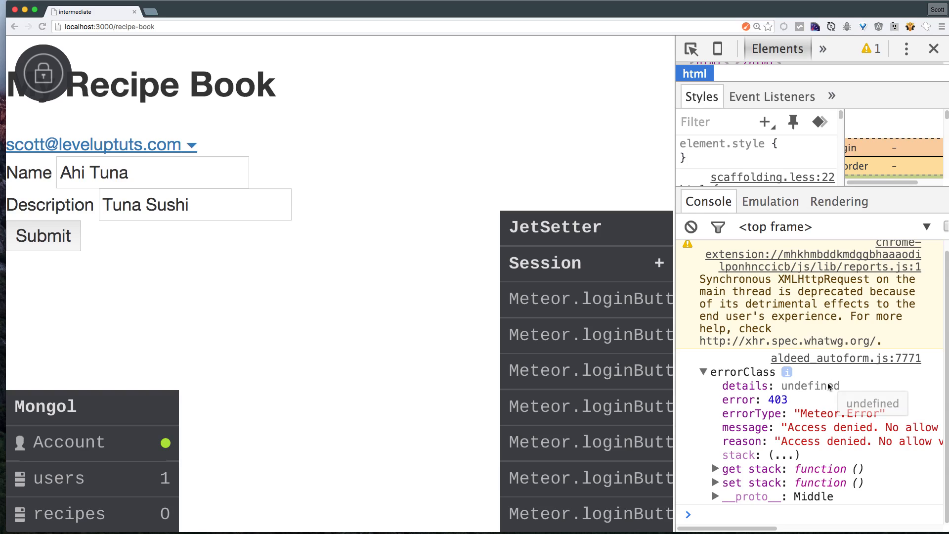
{"action": "mouse_move", "coordinate": [390, 328]}
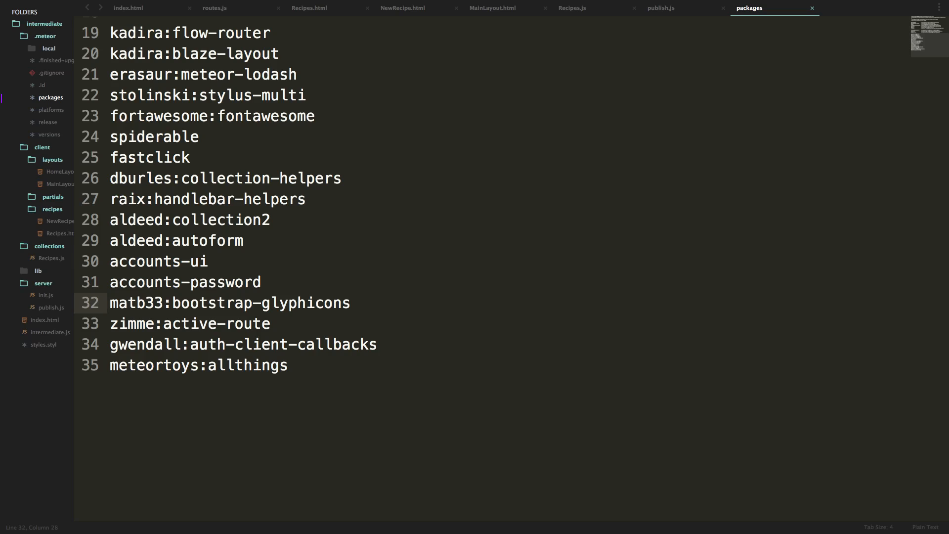
{"action": "mouse_move", "coordinate": [310, 3]}
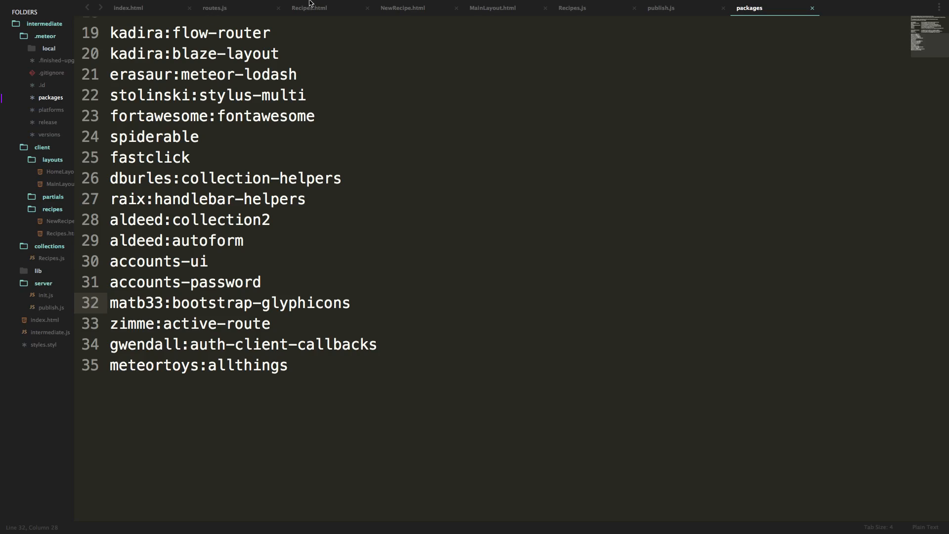
{"action": "mouse_move", "coordinate": [275, 21]}
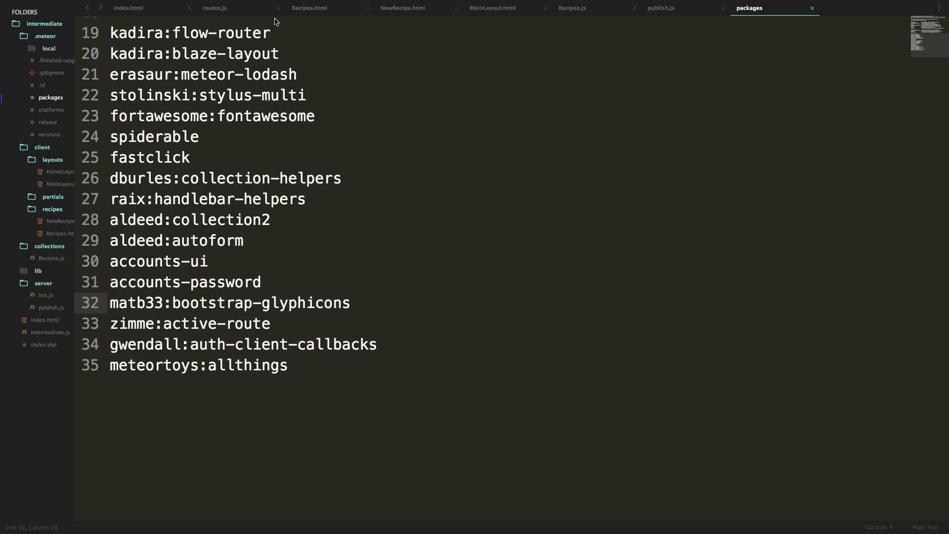
Open collections/Recipes.js in Sublime Text below the collection declaration.
{"action": "left_click", "coordinate": [128, 7]}
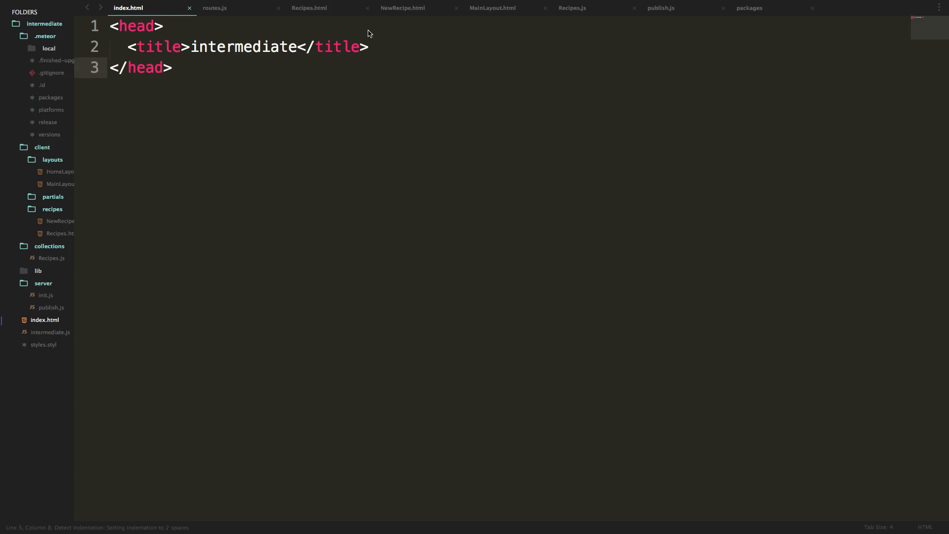
{"action": "left_click", "coordinate": [575, 8]}
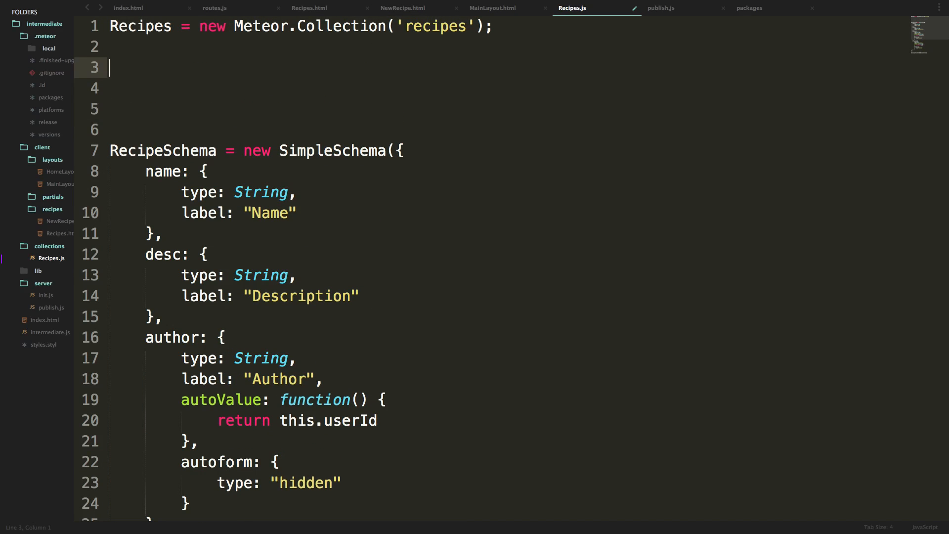
Add an empty Recipes.allow({}); rule below the collection declaration.
{"action": "type", "text": "R"}
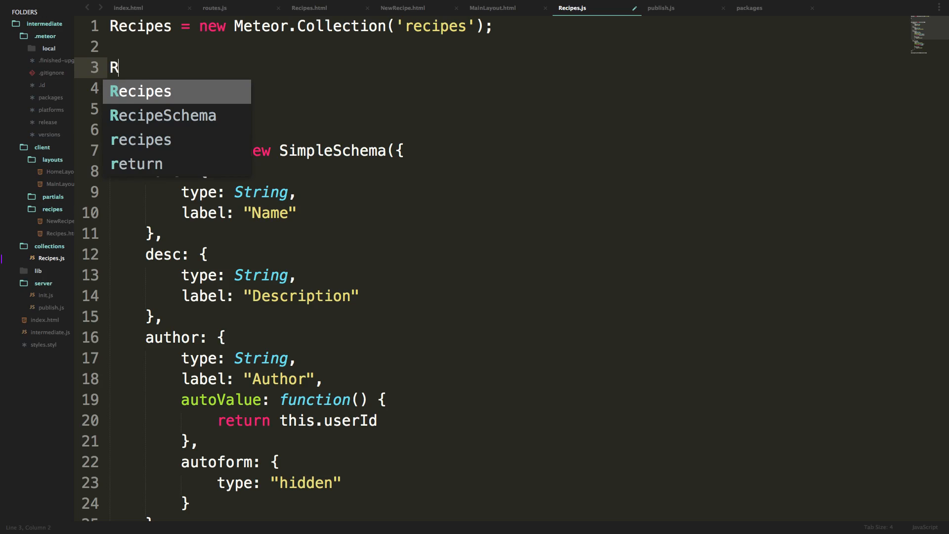
{"action": "type", "text": "ecipes"}
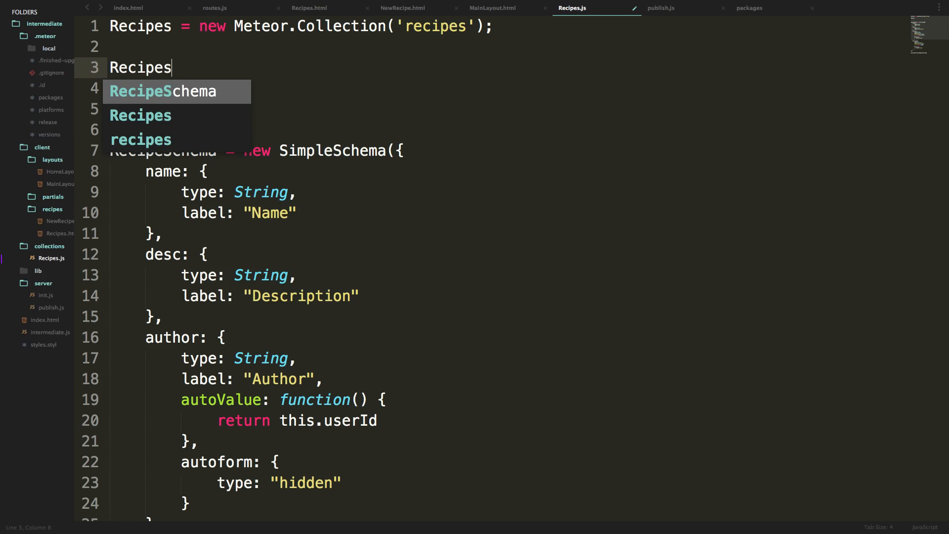
{"action": "type", "text": ".allow"}
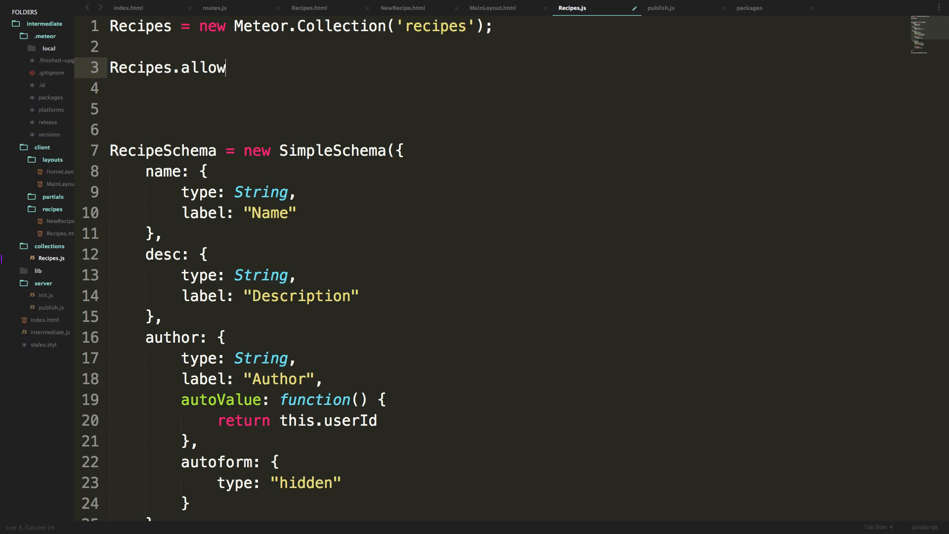
{"action": "type", "text": "()"}
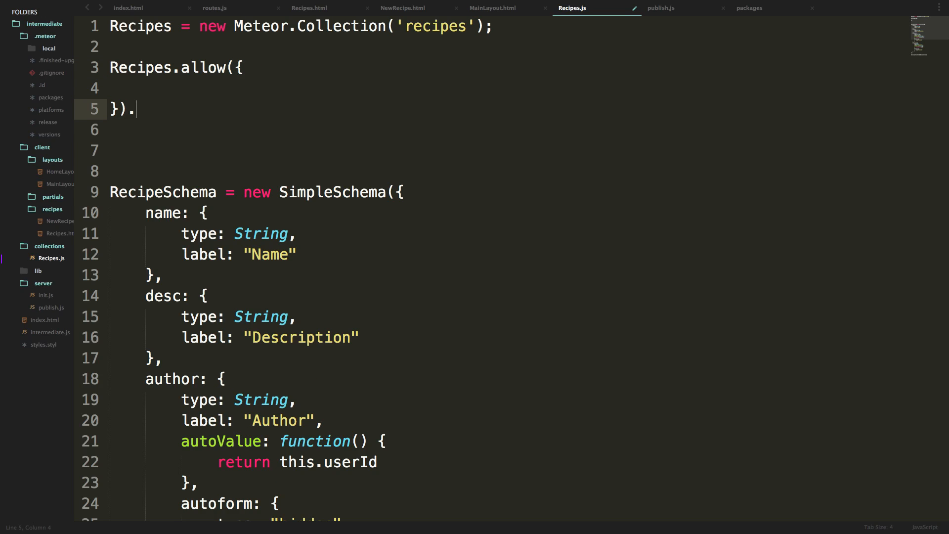
{"action": "type", "text": ";"}
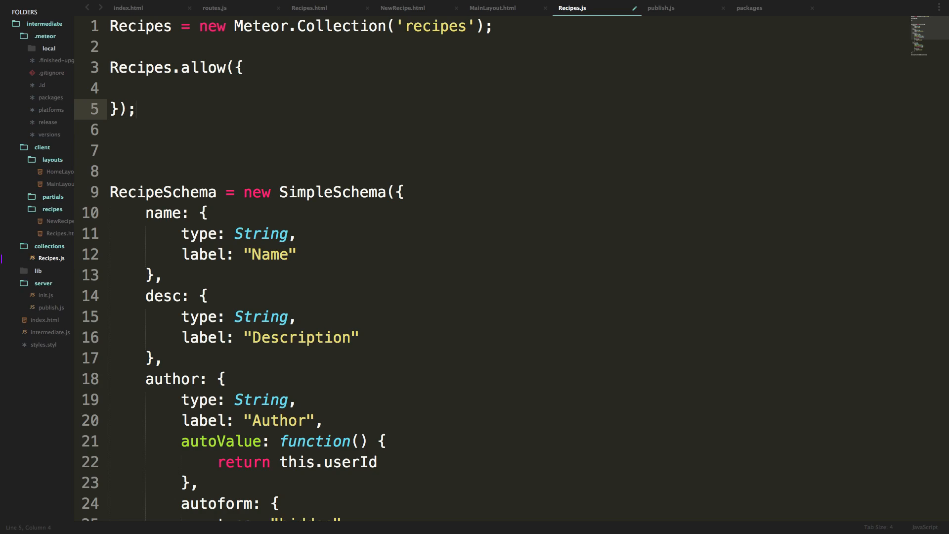
{"action": "left_click", "coordinate": [148, 88]}
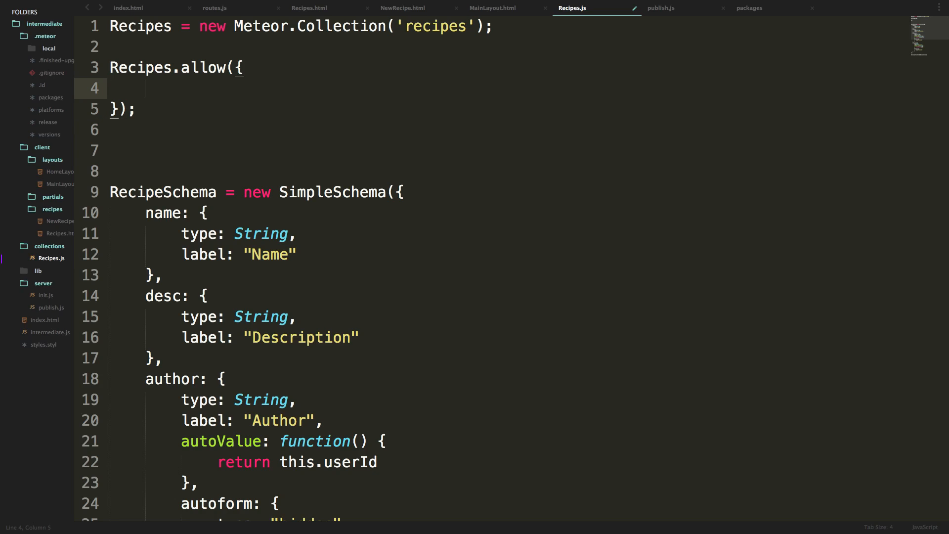
Add an insert: function(userId, doc) entry inside the allow rule.
{"action": "type", "text": "insert"}
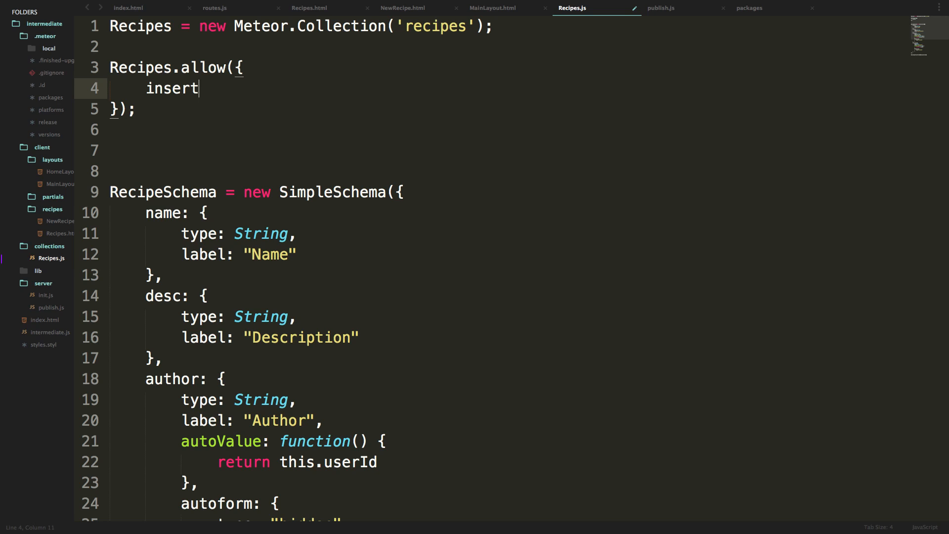
{"action": "type", "text": ":"}
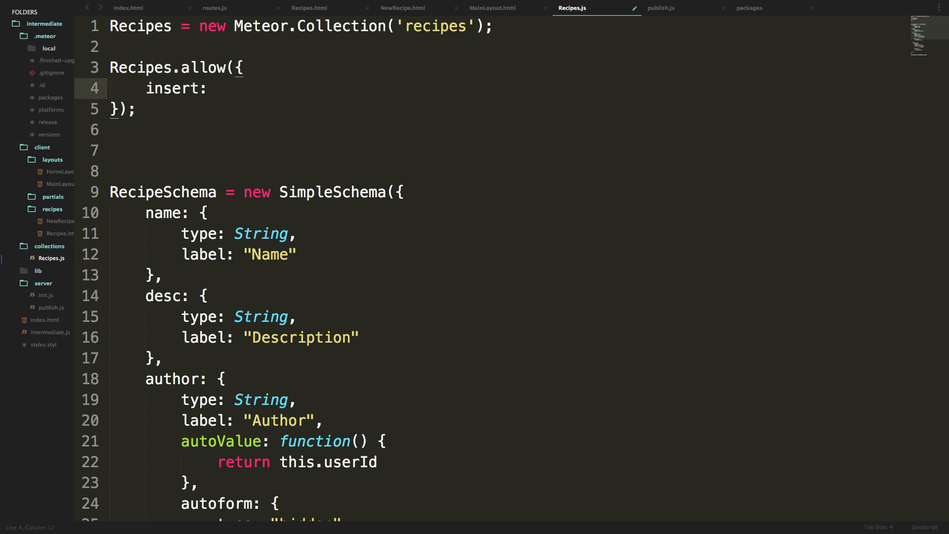
{"action": "type", "text": "funct"}
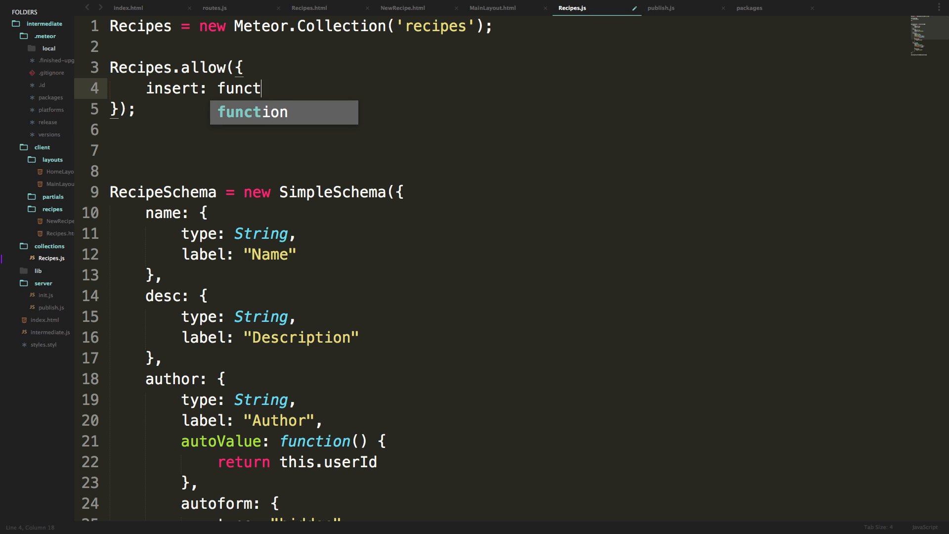
{"action": "key", "text": "Tab"}
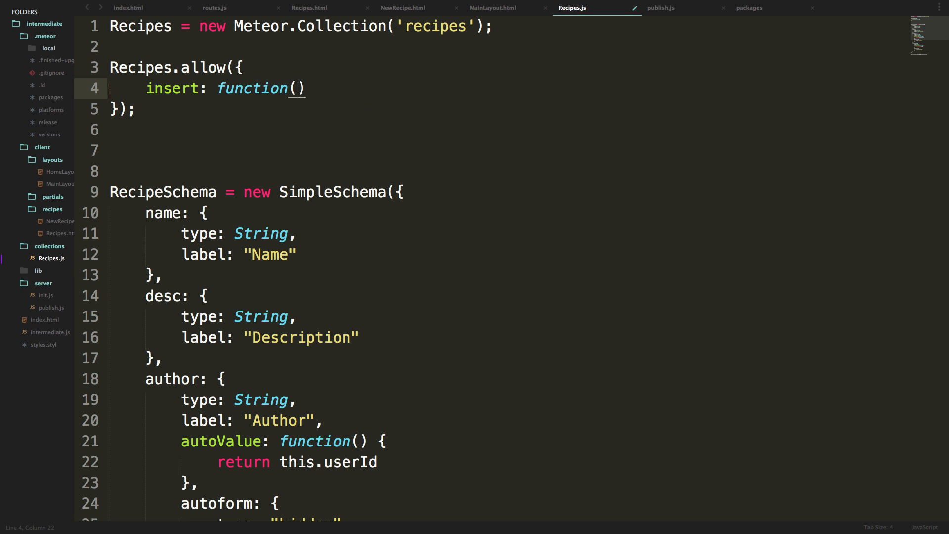
{"action": "type", "text": "user"}
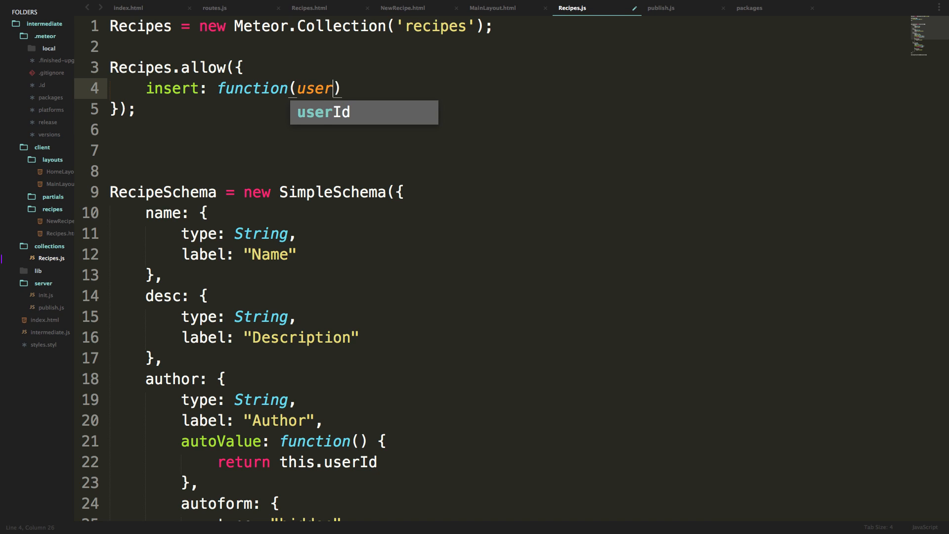
{"action": "type", "text": "Id, doc"}
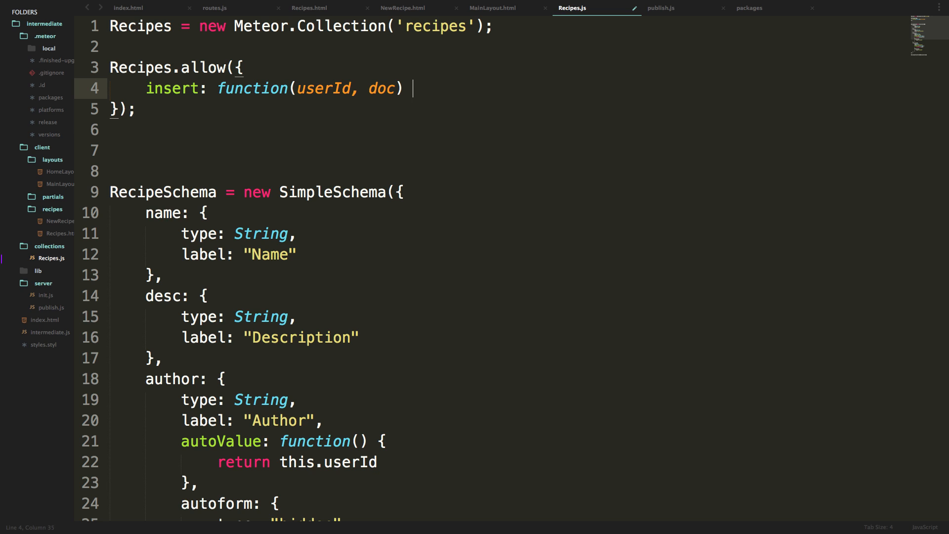
Give the insert function a body that returns !!userId.
{"action": "type", "text": "{"}
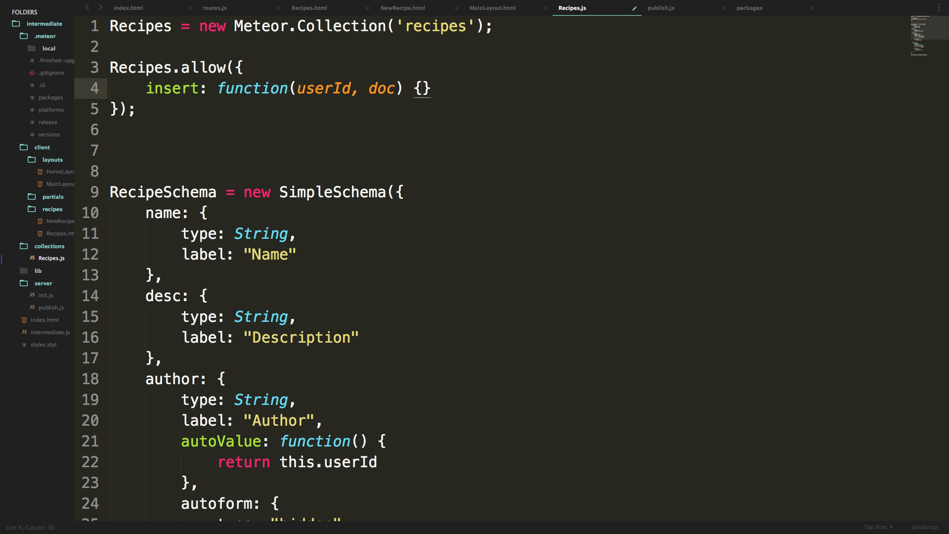
{"action": "key", "text": "Enter"}
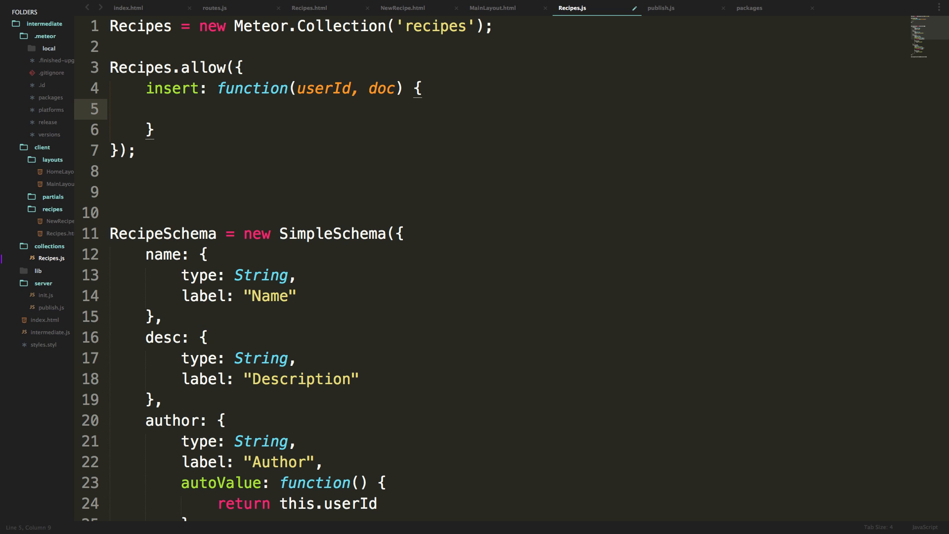
{"action": "type", "text": "return"}
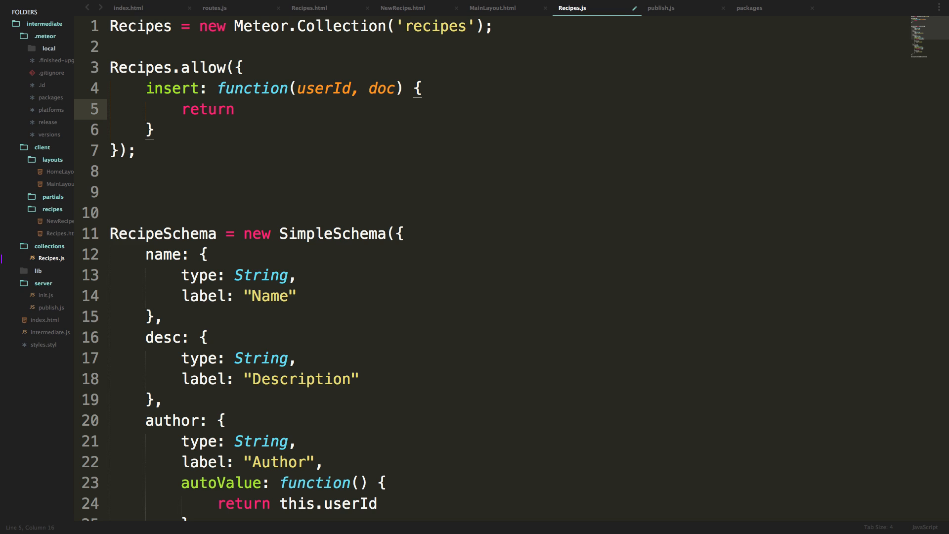
{"action": "type", "text": "!!"}
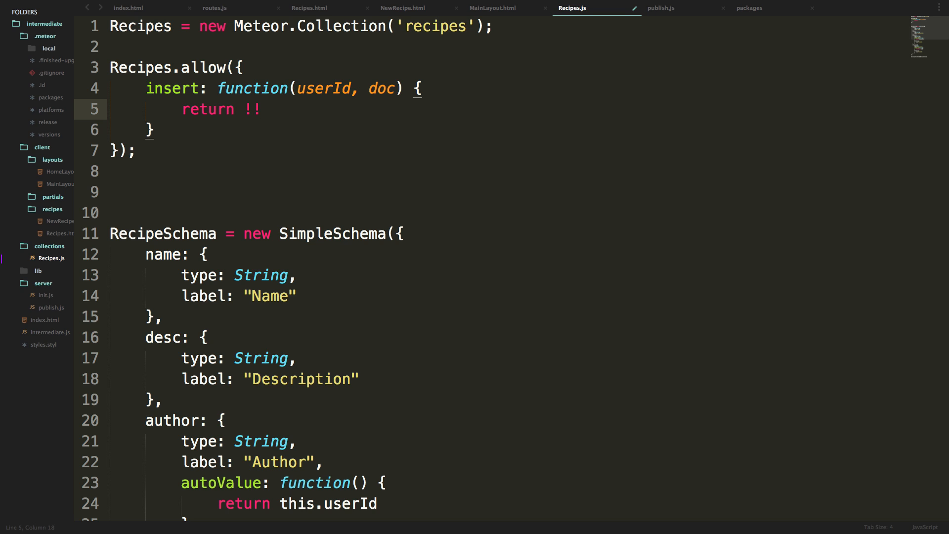
{"action": "type", "text": "userId"}
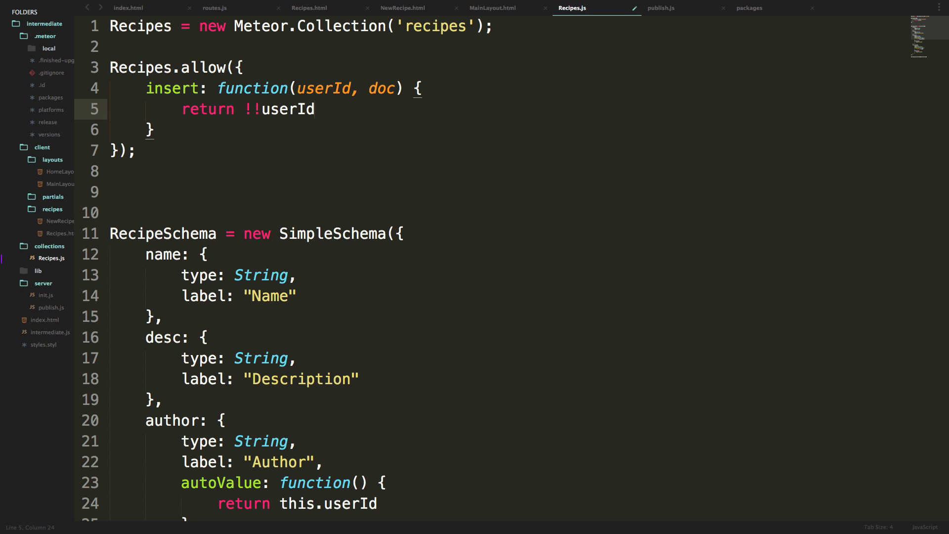
{"action": "type", "text": ";"}
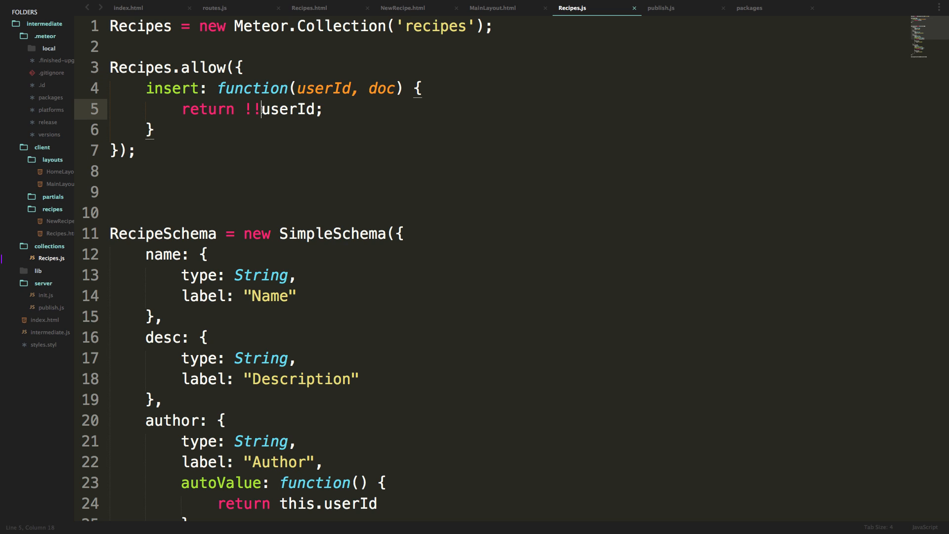
{"action": "left_click_drag", "start_coordinate": [281, 109], "coordinate": [323, 108]}
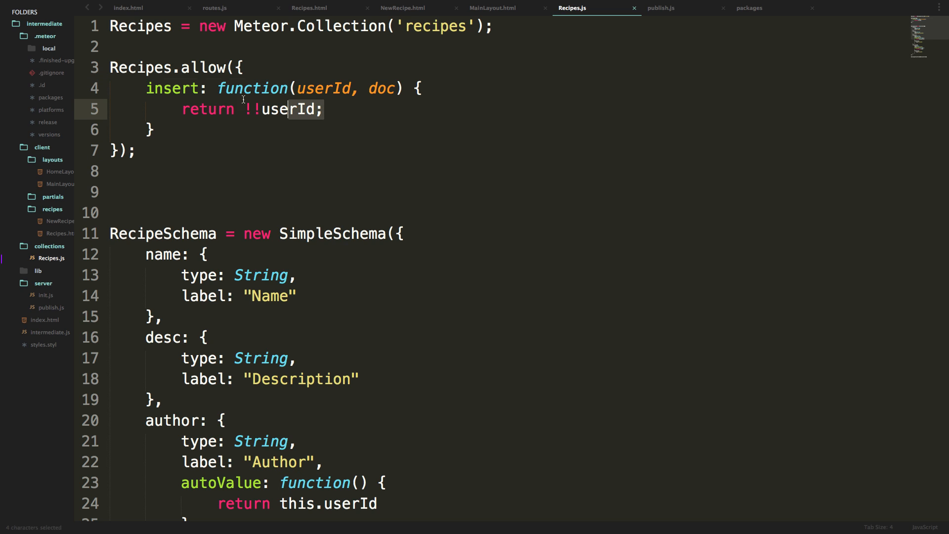
{"action": "double_click", "coordinate": [288, 109]}
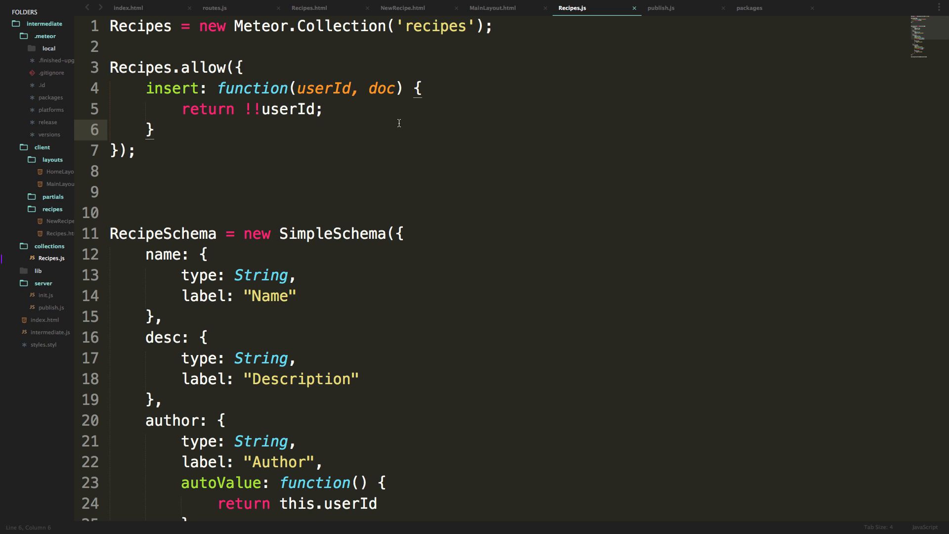
{"action": "mouse_move", "coordinate": [451, 129]}
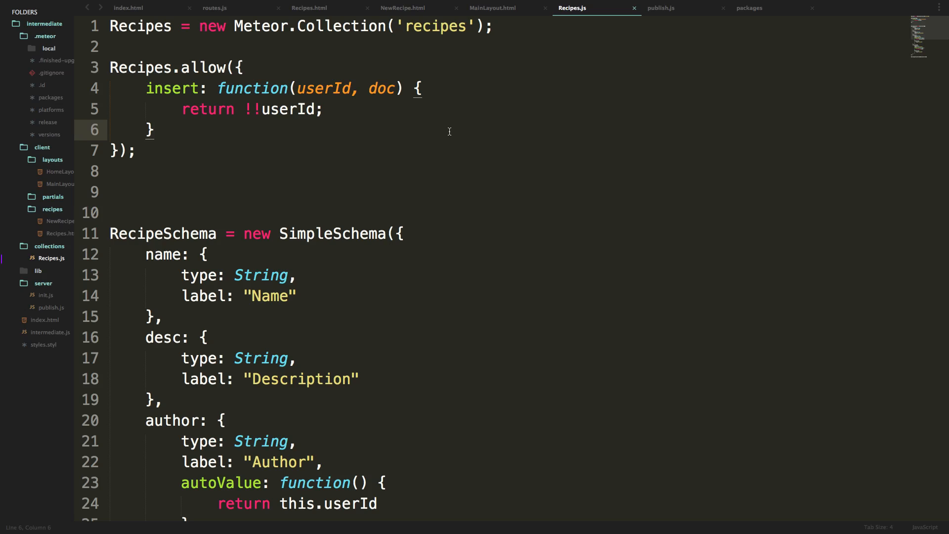
{"action": "mouse_move", "coordinate": [529, 184]}
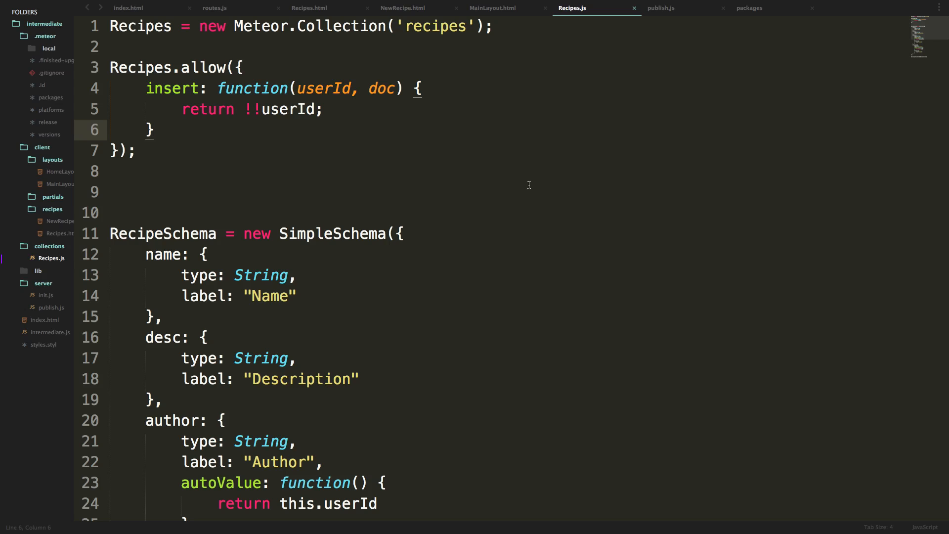
{"action": "mouse_move", "coordinate": [497, 170]}
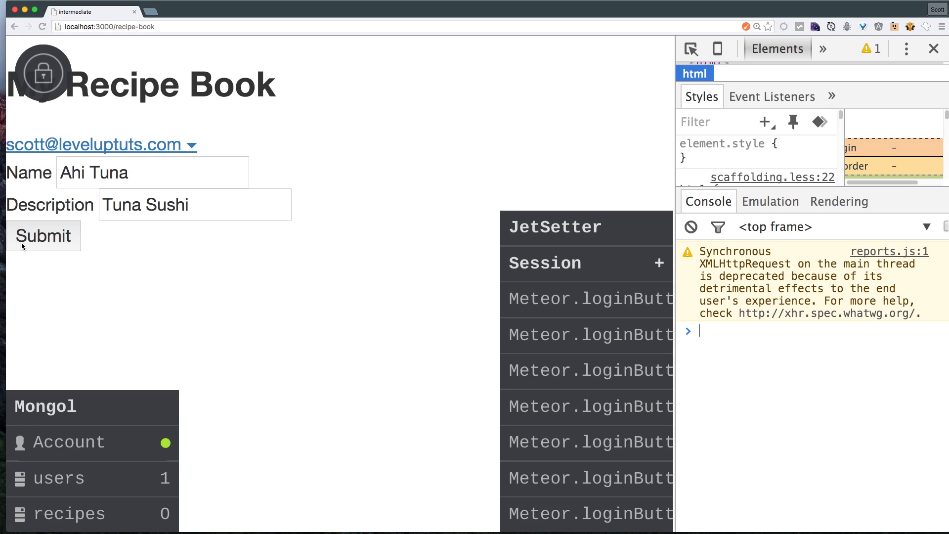
Submit the Ahi Tuna recipe from the Recipe Book form.
{"action": "left_click", "coordinate": [42, 236]}
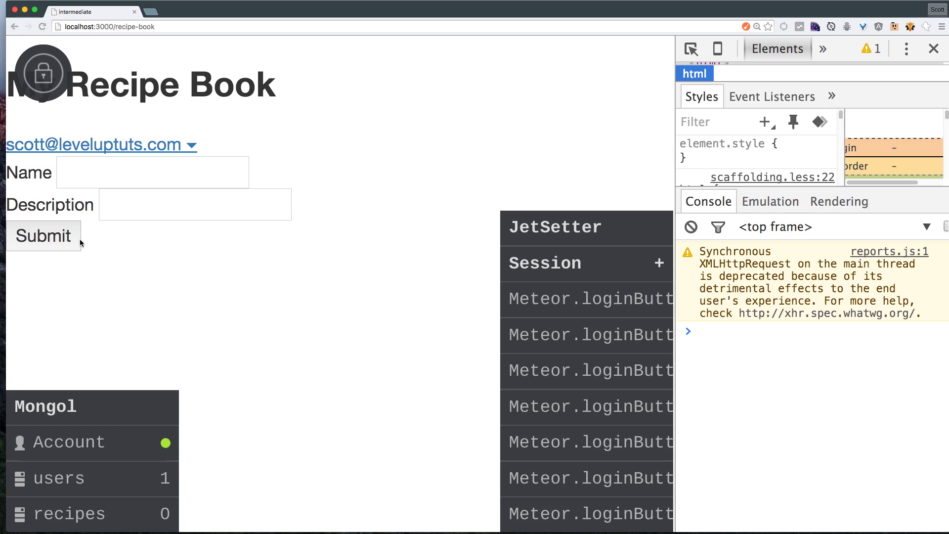
{"action": "mouse_move", "coordinate": [46, 519]}
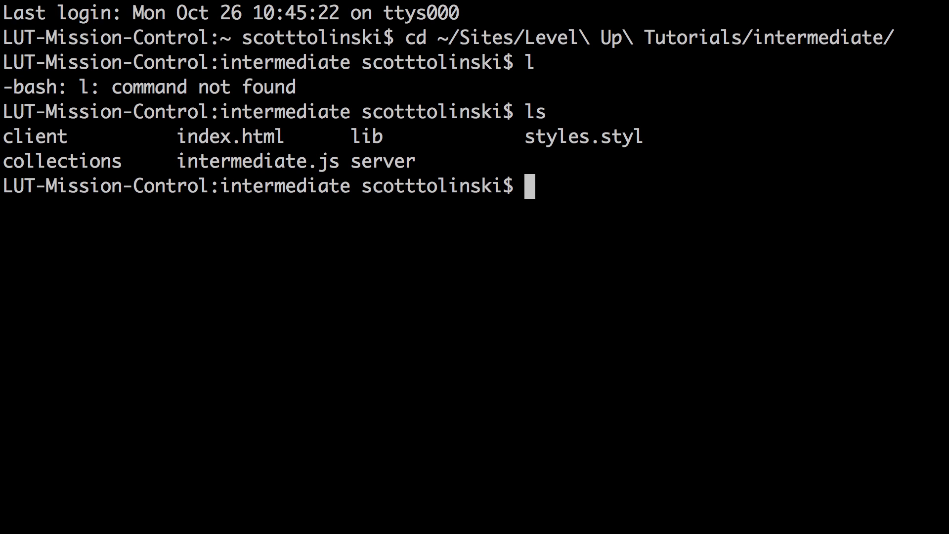
In the Mongo shell, list the meteor database's databases and collections.
{"action": "type", "text": "meteor mongo"}
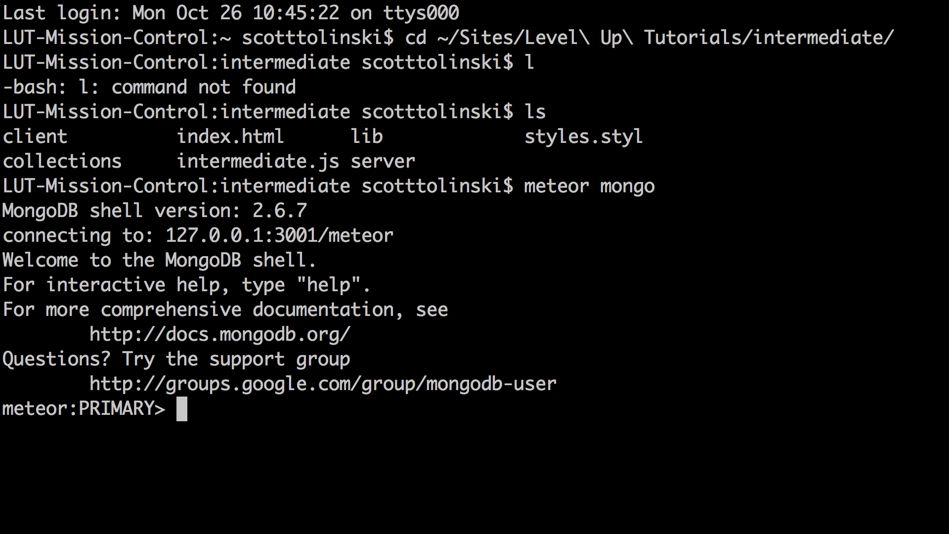
{"action": "type", "text": "hel"}
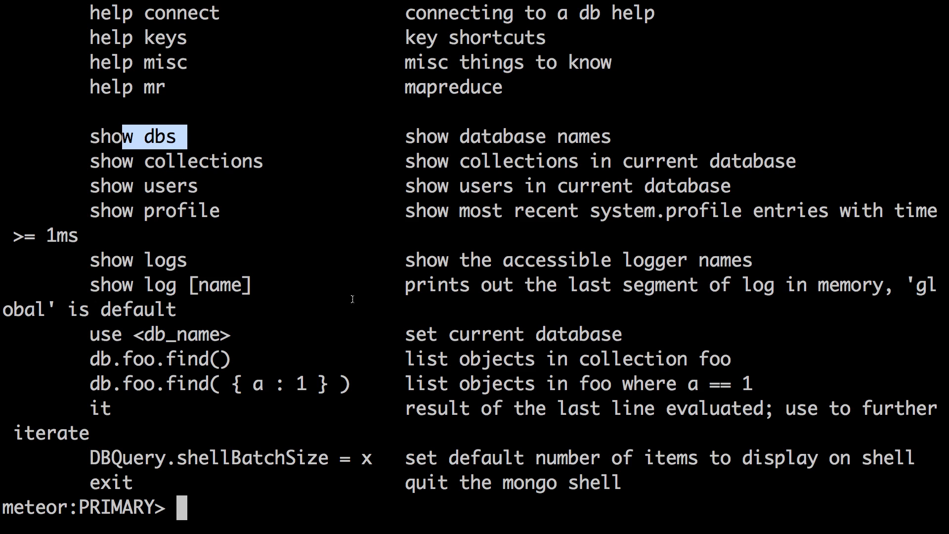
{"action": "type", "text": "show db"}
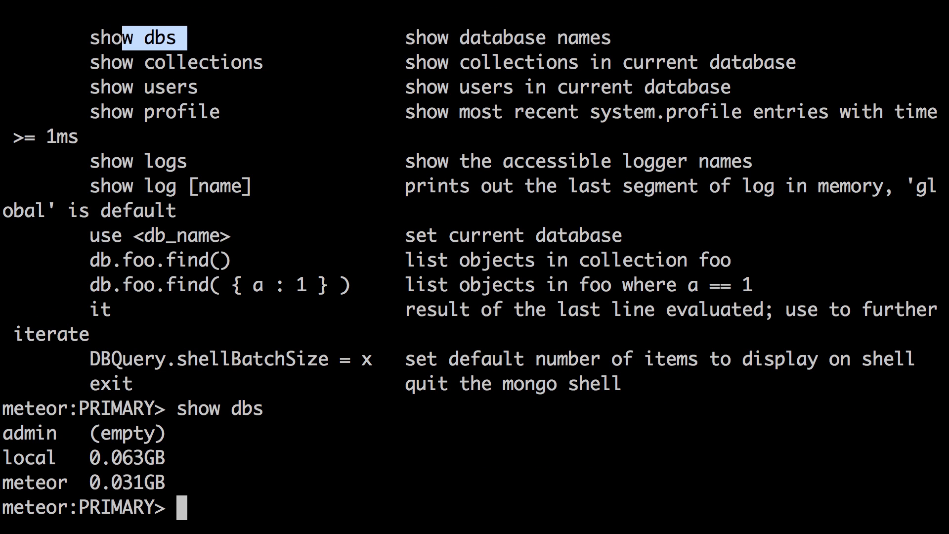
{"action": "type", "text": "show collections"}
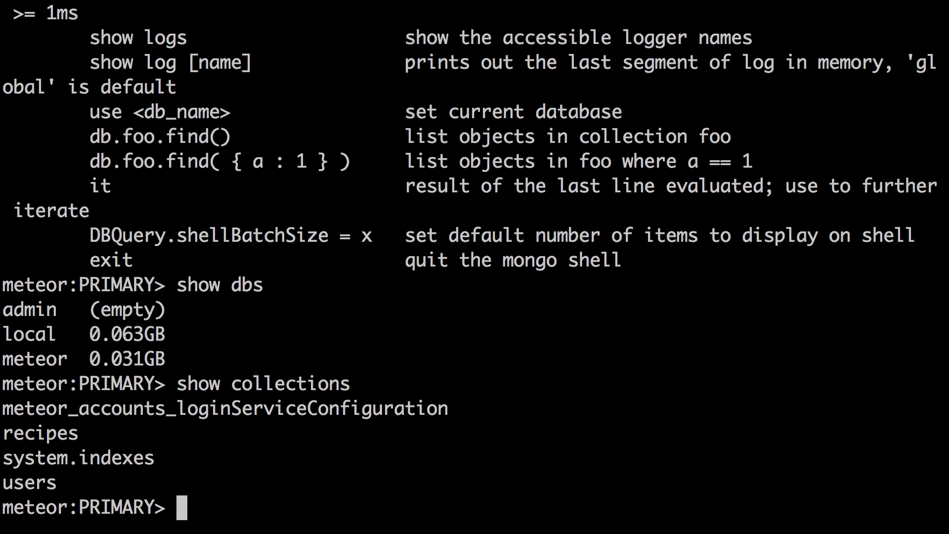
Run db.recipes.find({}); to reveal the stored Ahi Tuna document.
{"action": "type", "text": "db.fin"}
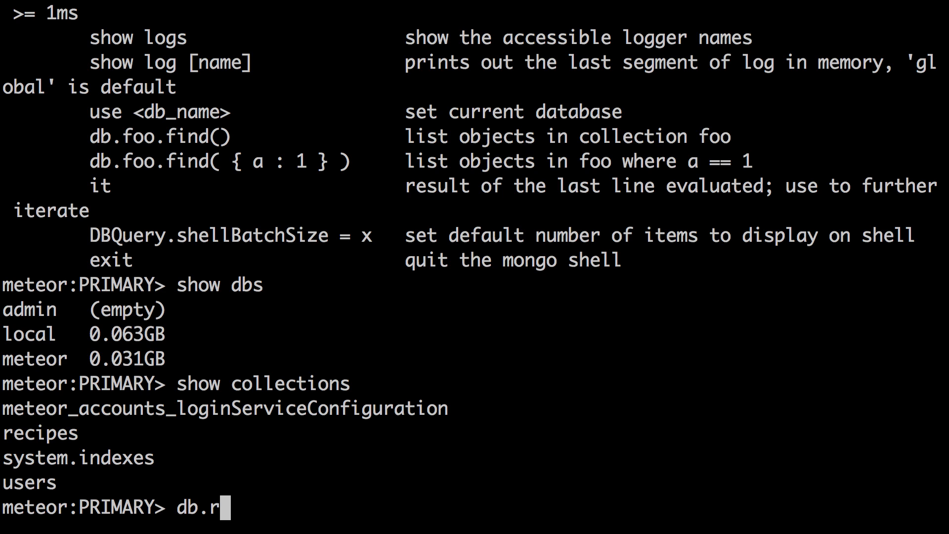
{"action": "type", "text": "ecipes."}
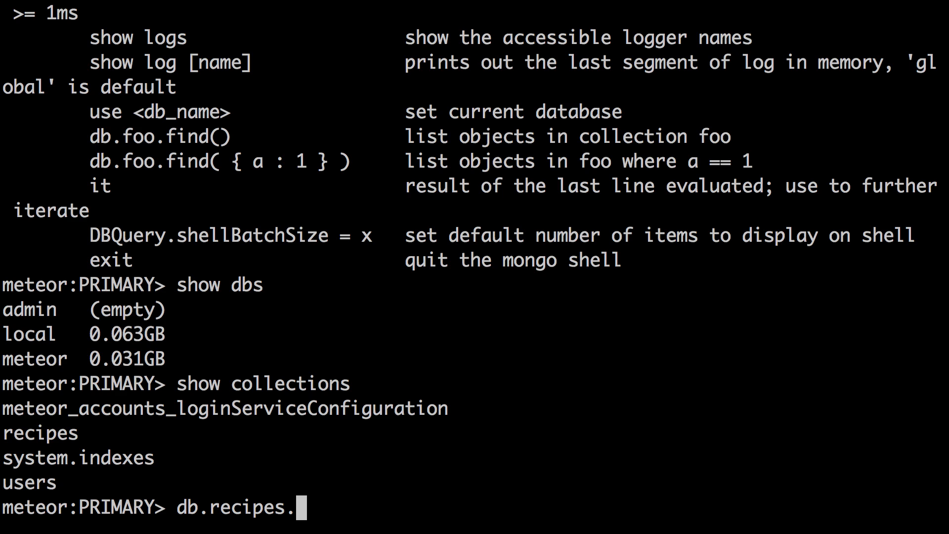
{"action": "type", "text": "find("}
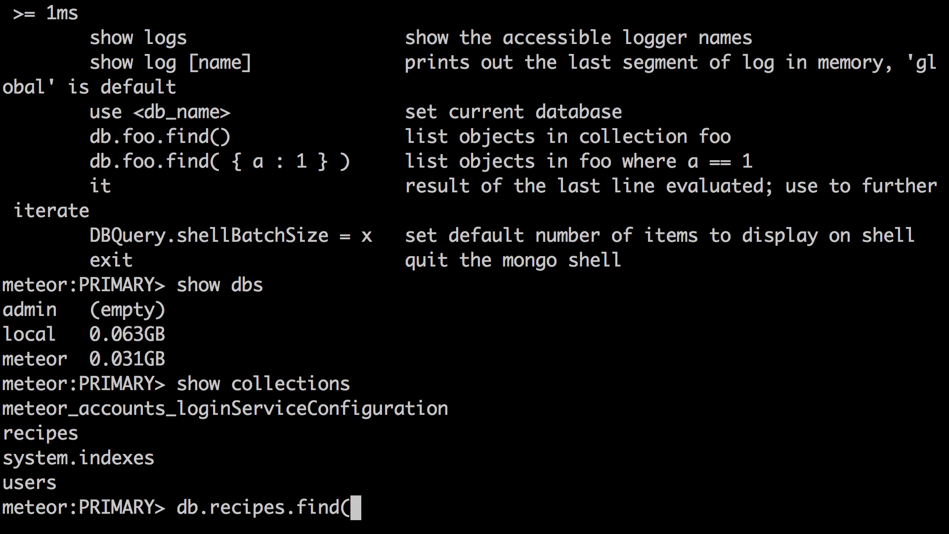
{"action": "type", "text": "{}_"}
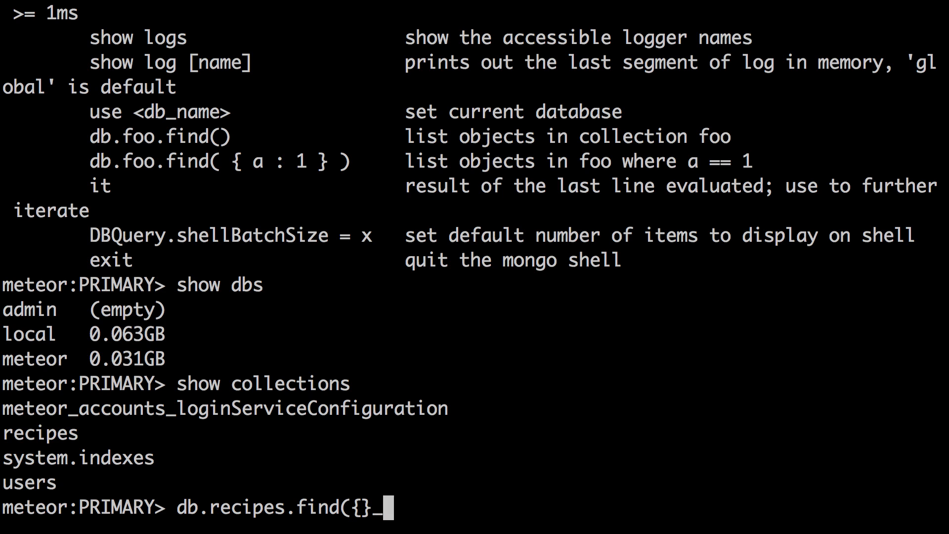
{"action": "type", "text": ")"}
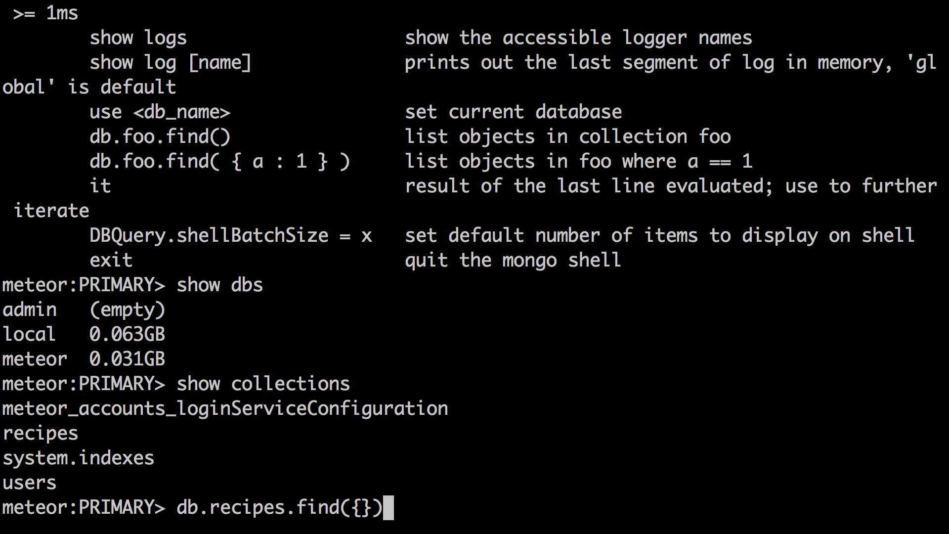
{"action": "type", "text": ";"}
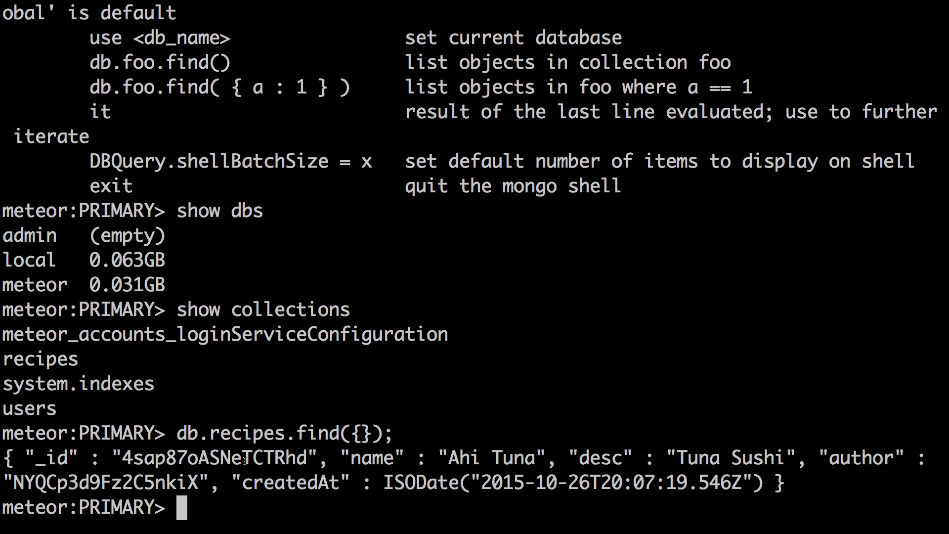
{"action": "double_click", "coordinate": [397, 458]}
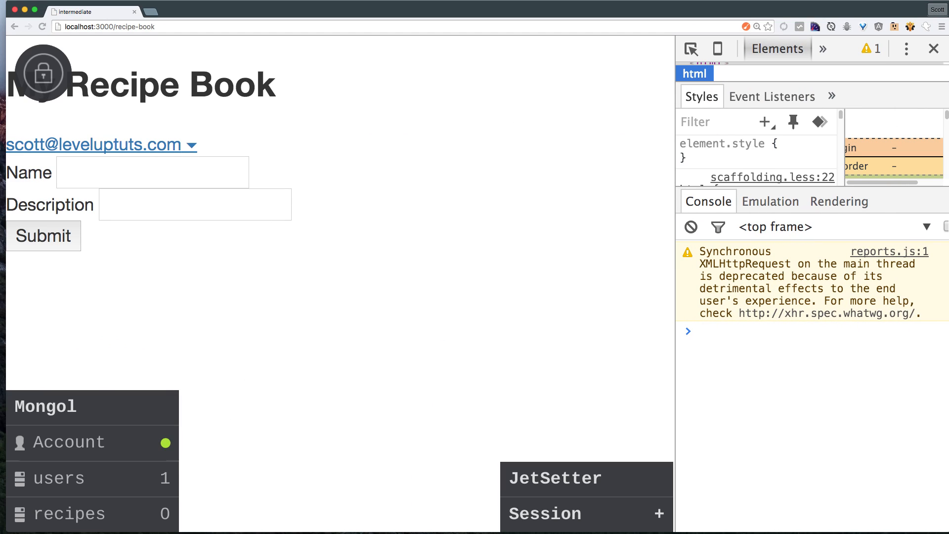
{"action": "mouse_move", "coordinate": [254, 120]}
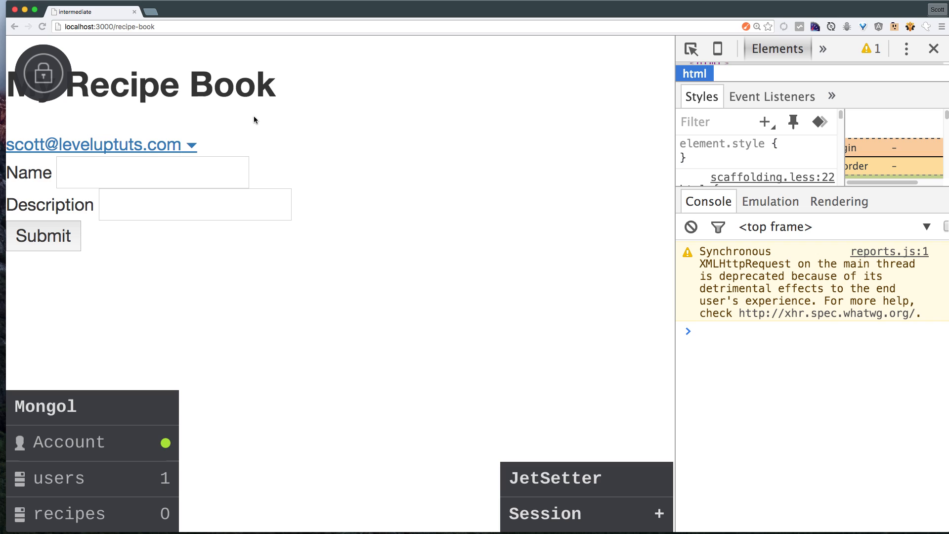
{"action": "mouse_move", "coordinate": [311, 146]}
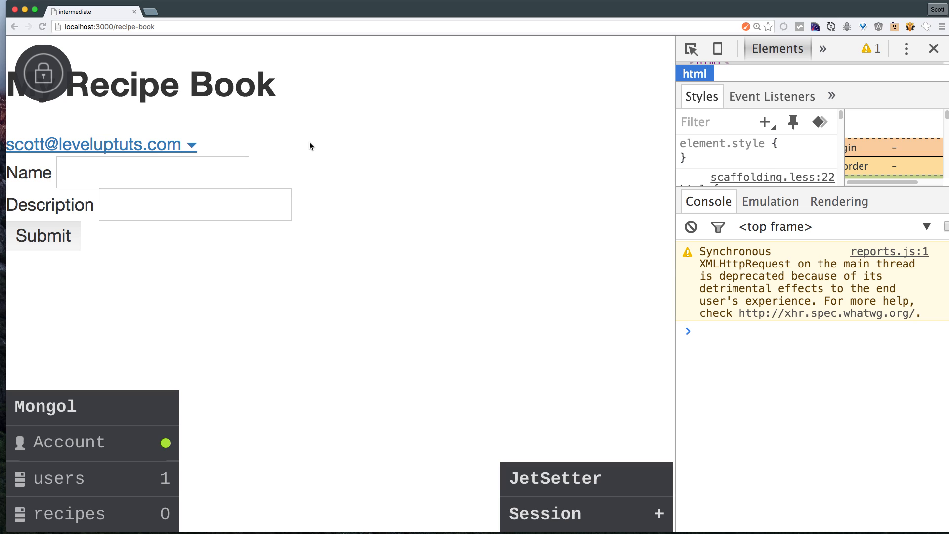
{"action": "mouse_move", "coordinate": [308, 163]}
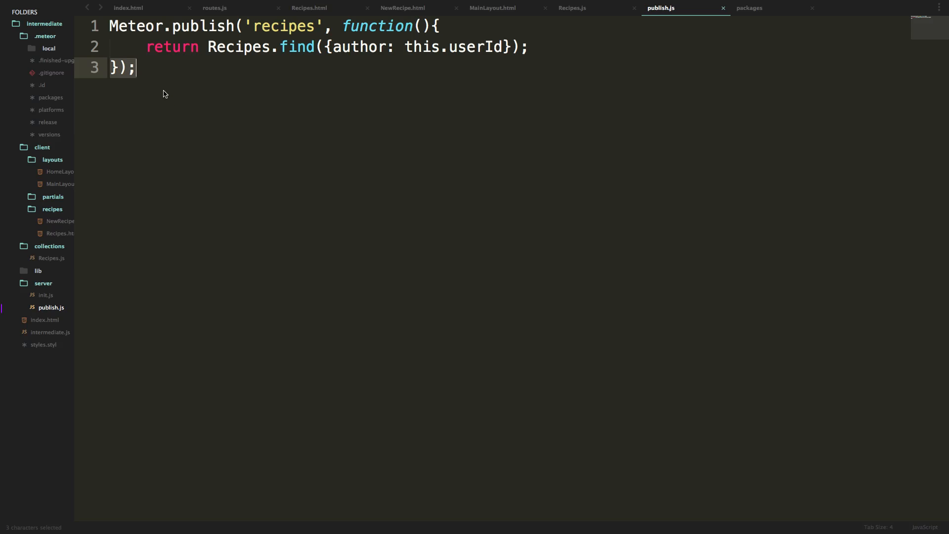
{"action": "mouse_move", "coordinate": [211, 110]}
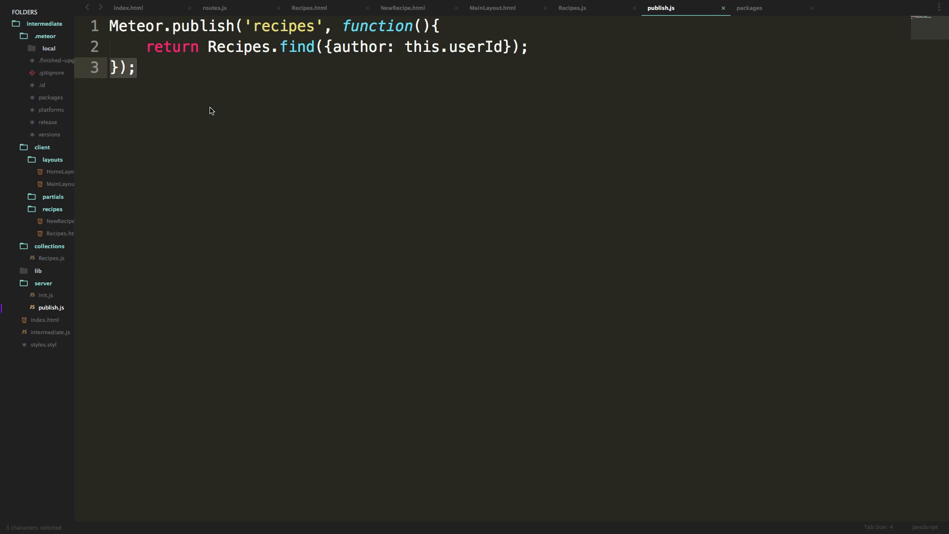
{"action": "mouse_move", "coordinate": [214, 123]}
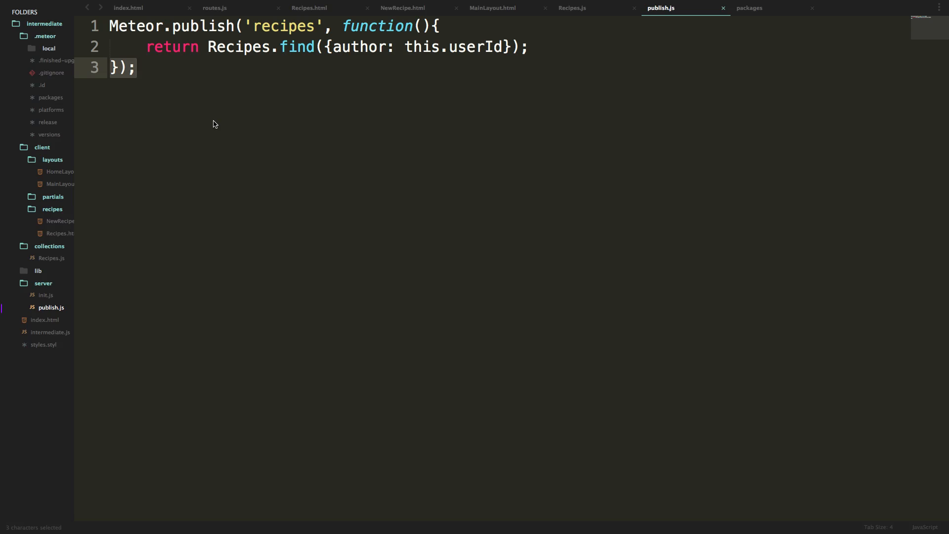
{"action": "mouse_move", "coordinate": [115, 135]}
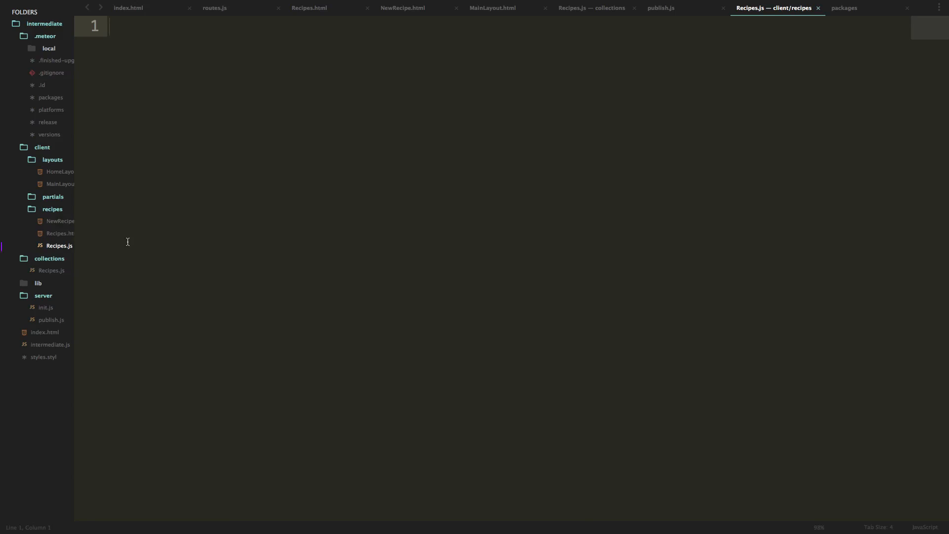
{"action": "mouse_move", "coordinate": [188, 207]}
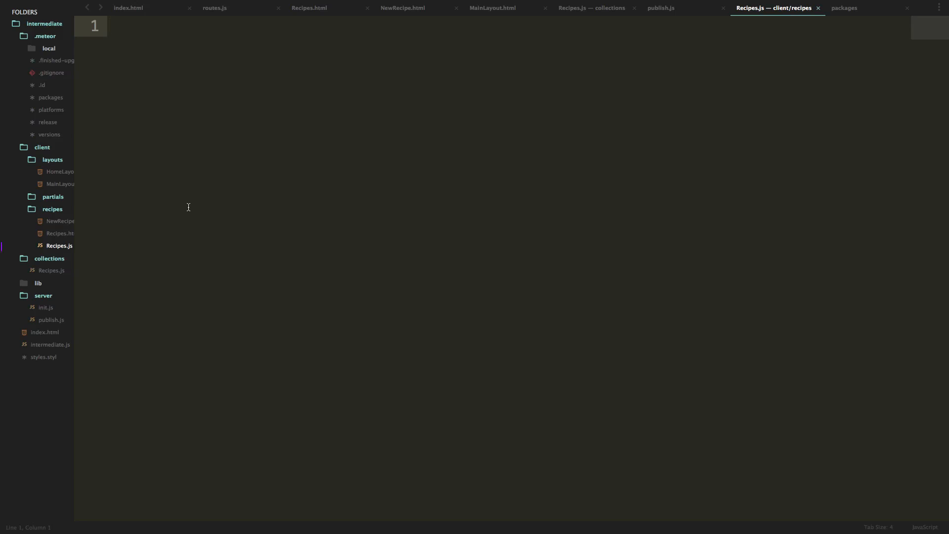
Write Meteor.subscribe('recipes'); in the new client/recipes/Recipes.js file.
{"action": "left_click", "coordinate": [112, 26]}
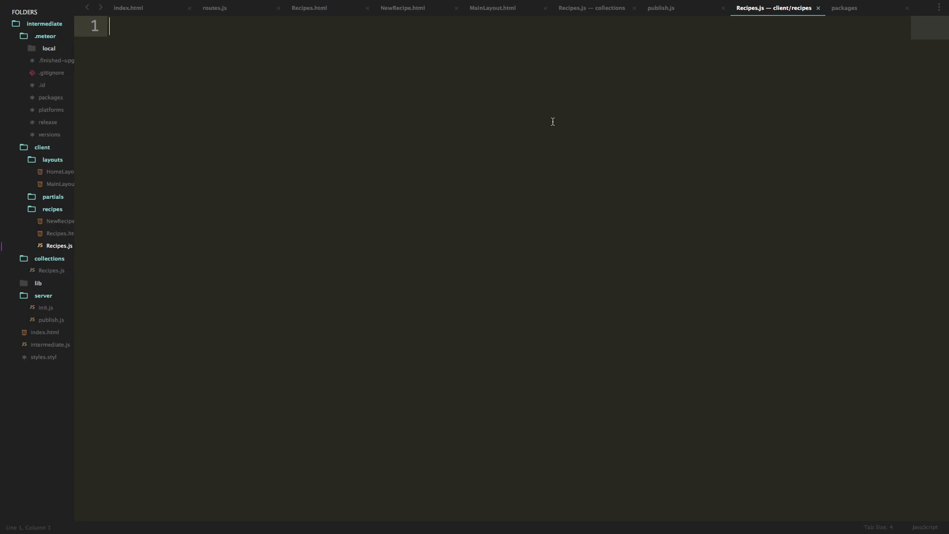
{"action": "type", "text": "Me"}
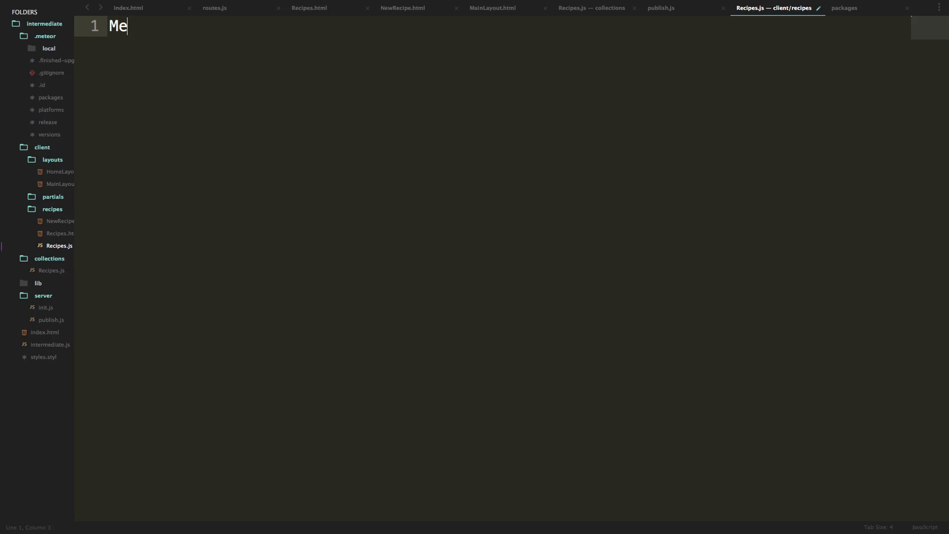
{"action": "type", "text": "teor.subscribe('"}
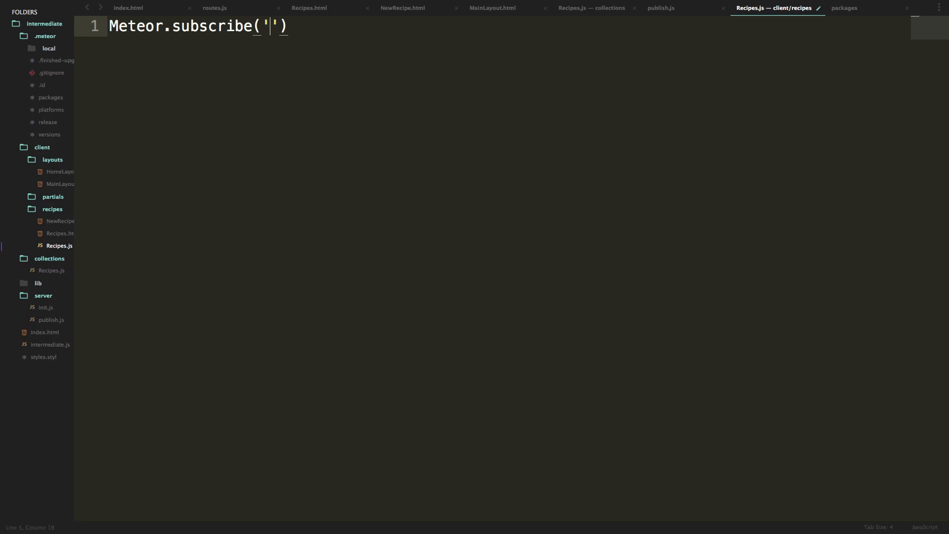
{"action": "type", "text": "recipes"}
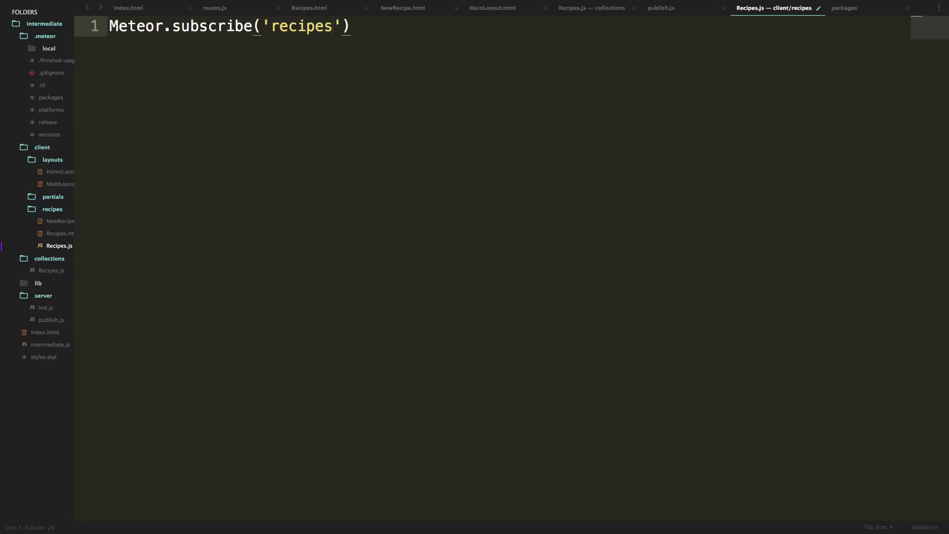
{"action": "type", "text": ";"}
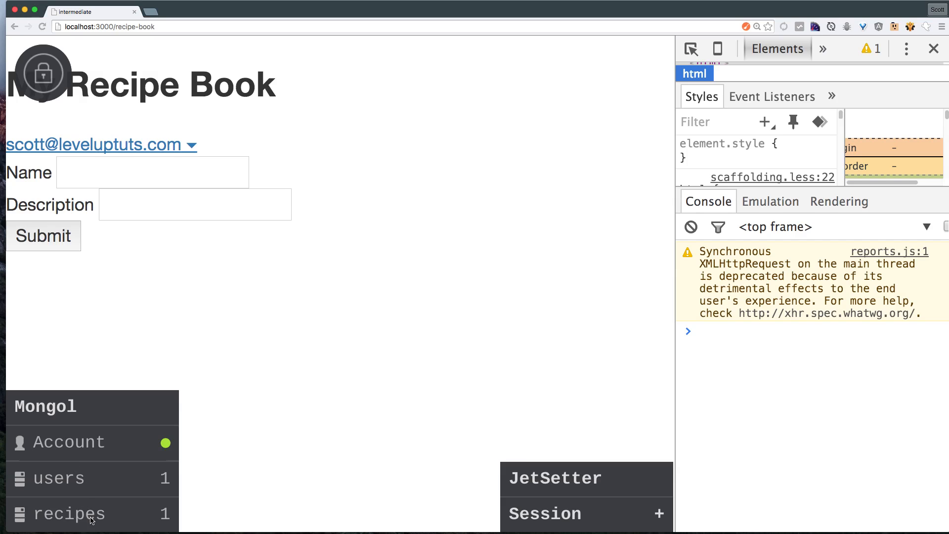
Inspect the stored Ahi Tuna record in Mongol, then submit a recipe named Salad with description 'salad'.
{"action": "left_click", "coordinate": [72, 515]}
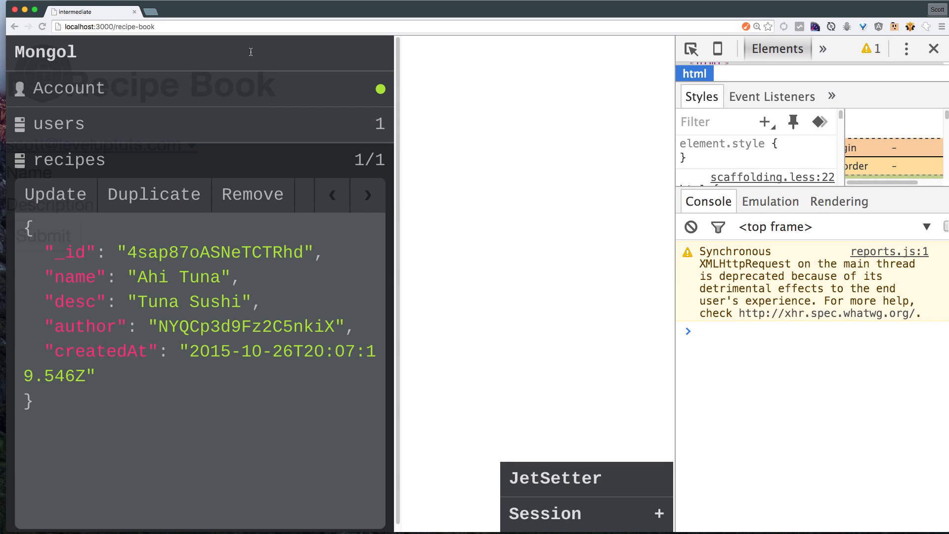
{"action": "mouse_move", "coordinate": [452, 331]}
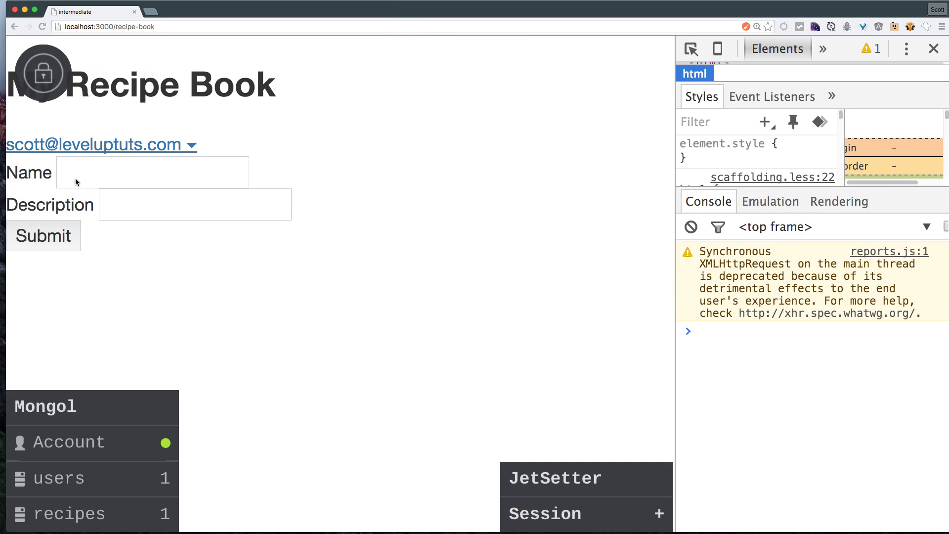
{"action": "left_click", "coordinate": [153, 172]}
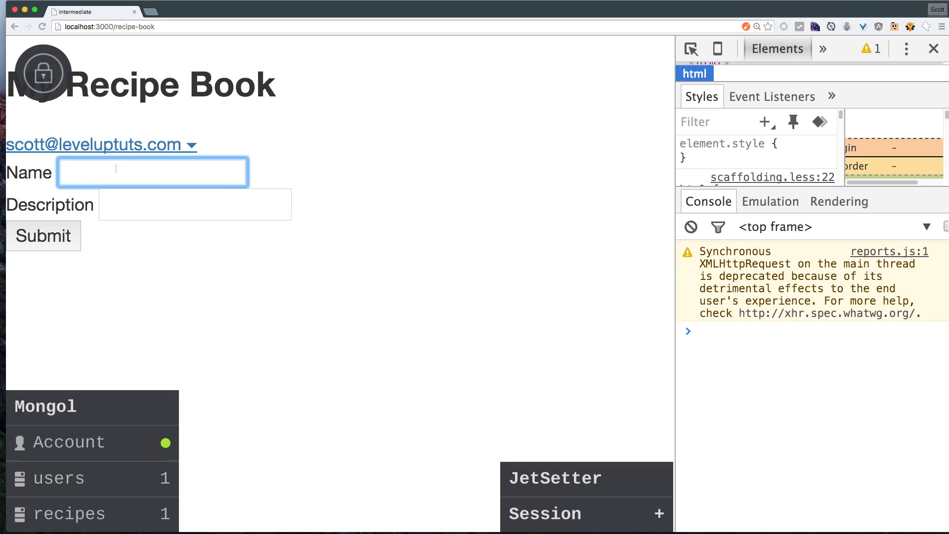
{"action": "type", "text": "Salad"}
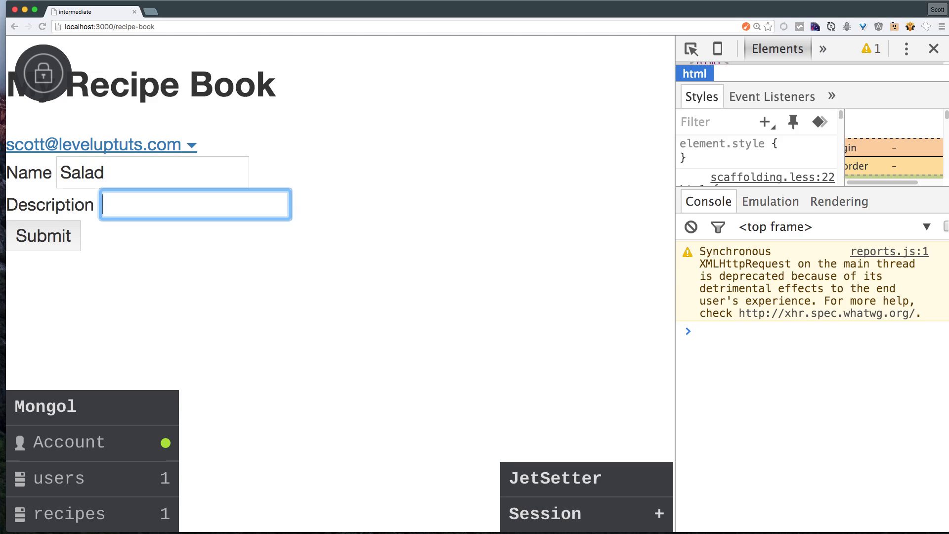
{"action": "type", "text": "salad"}
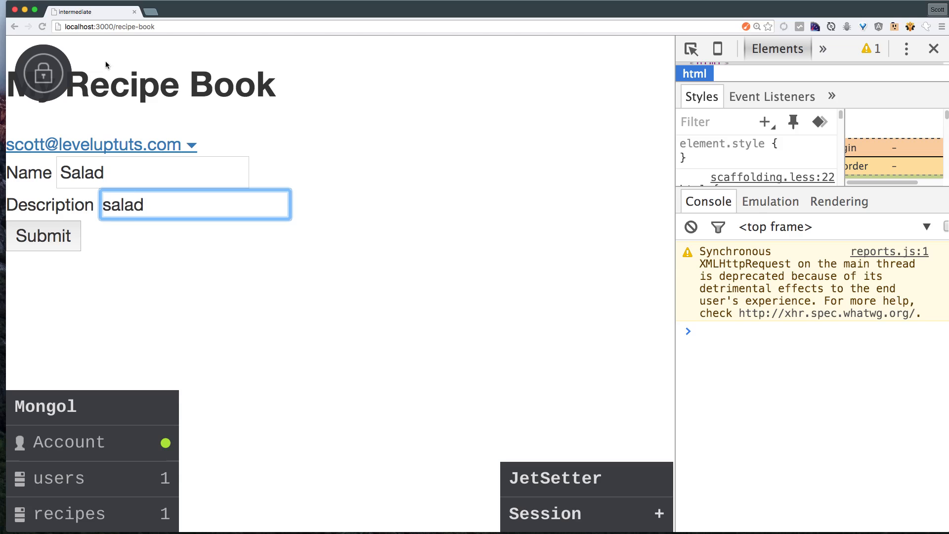
{"action": "left_click", "coordinate": [43, 236]}
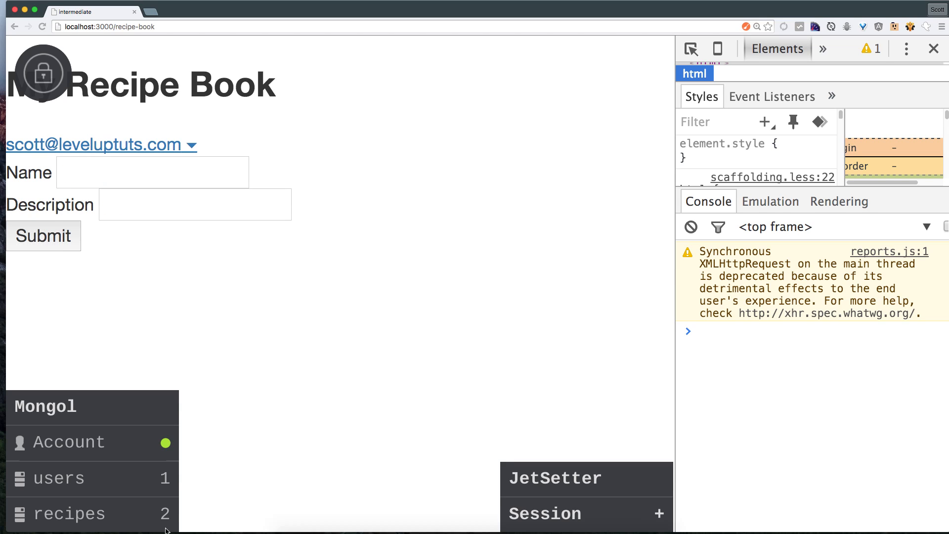